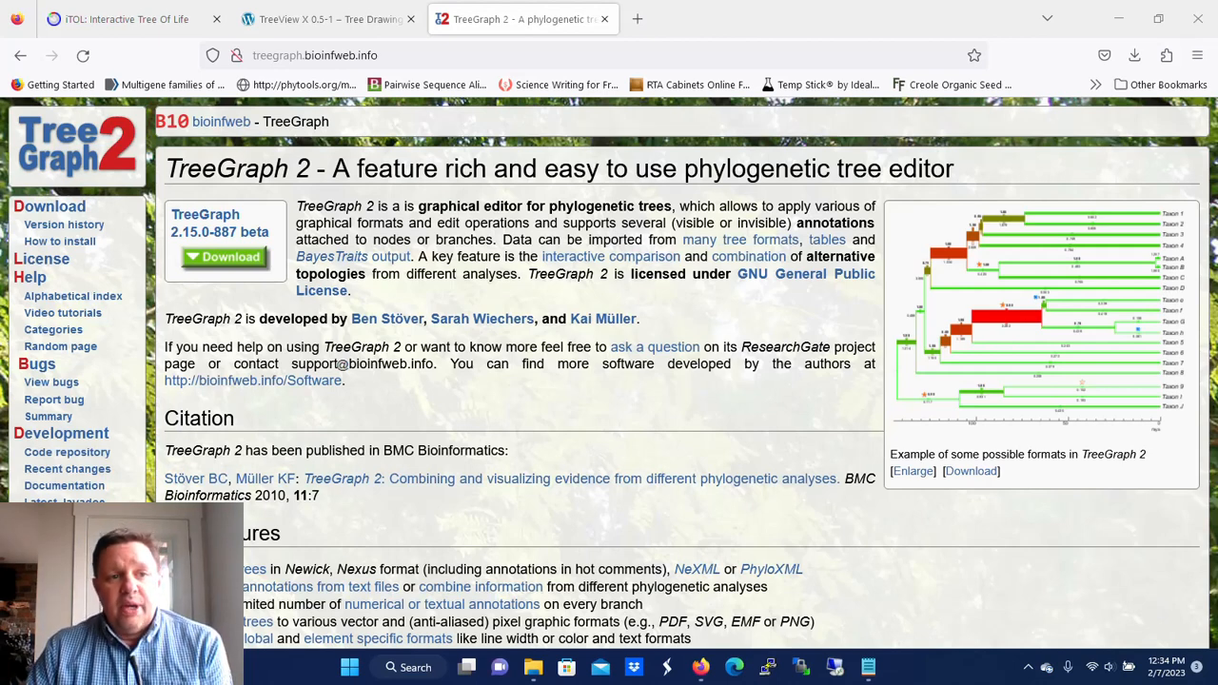
pyautogui.moveTo(355, 105)
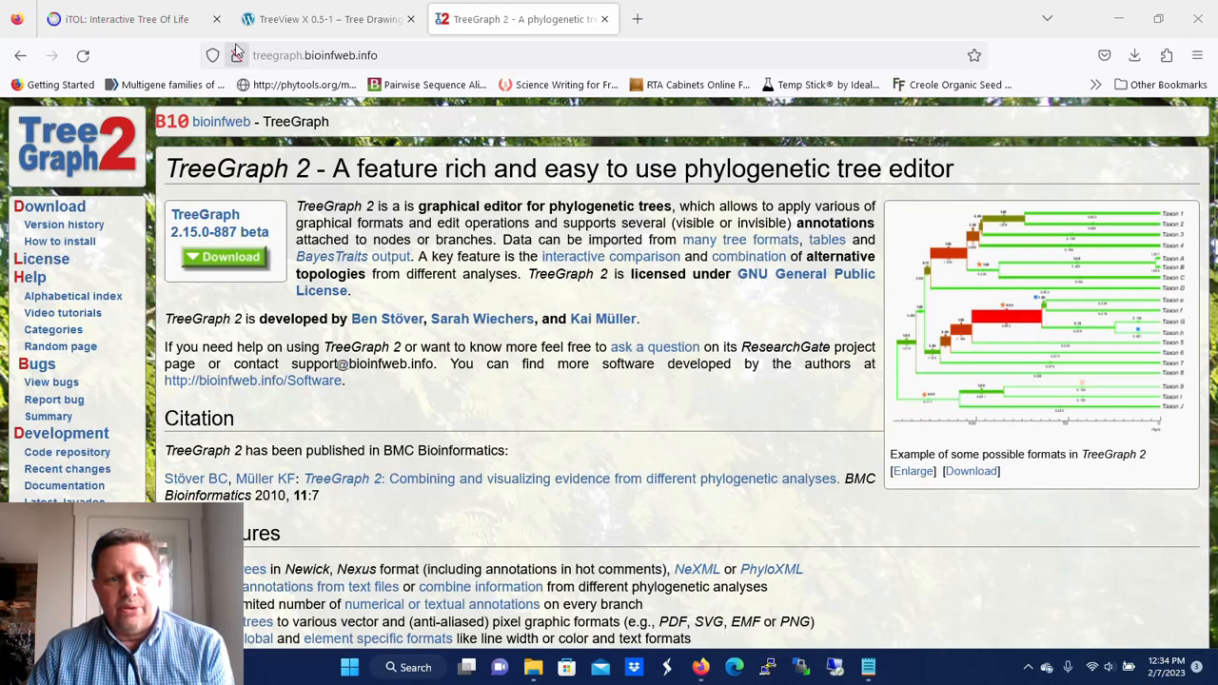
# Switch Firefox to the iTOL: Interactive Tree Of Life tab
pyautogui.click(124, 19)
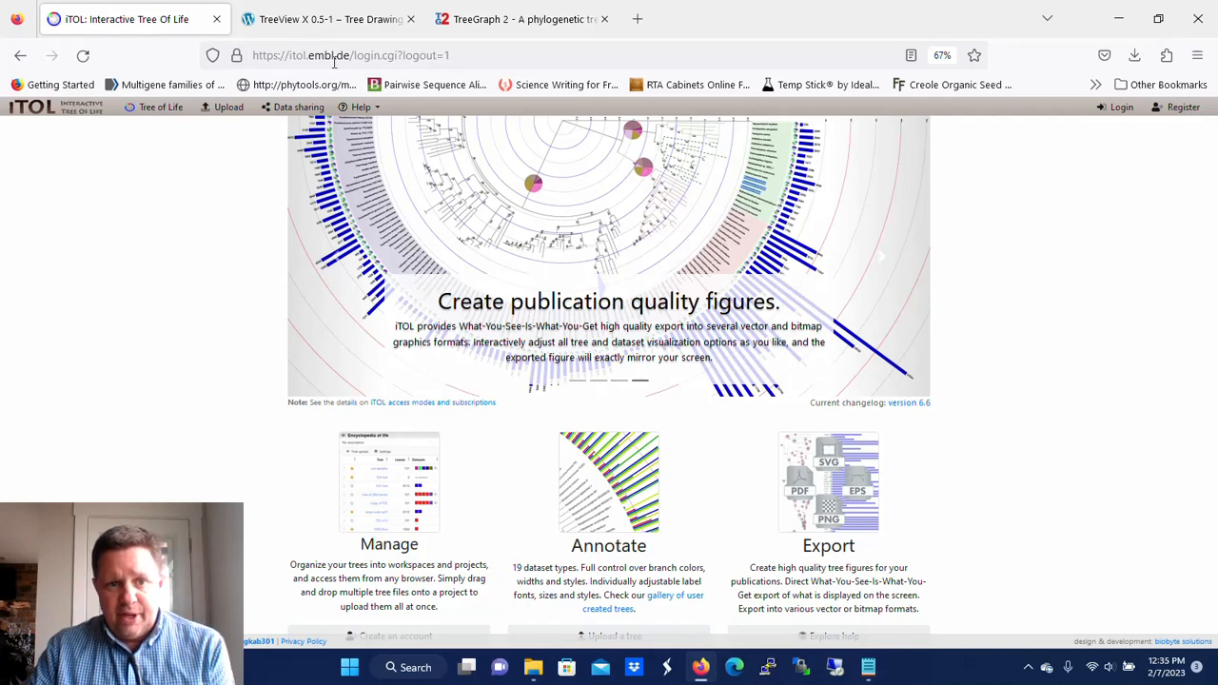
# Log into the iTOL account with username and password
pyautogui.click(350, 56)
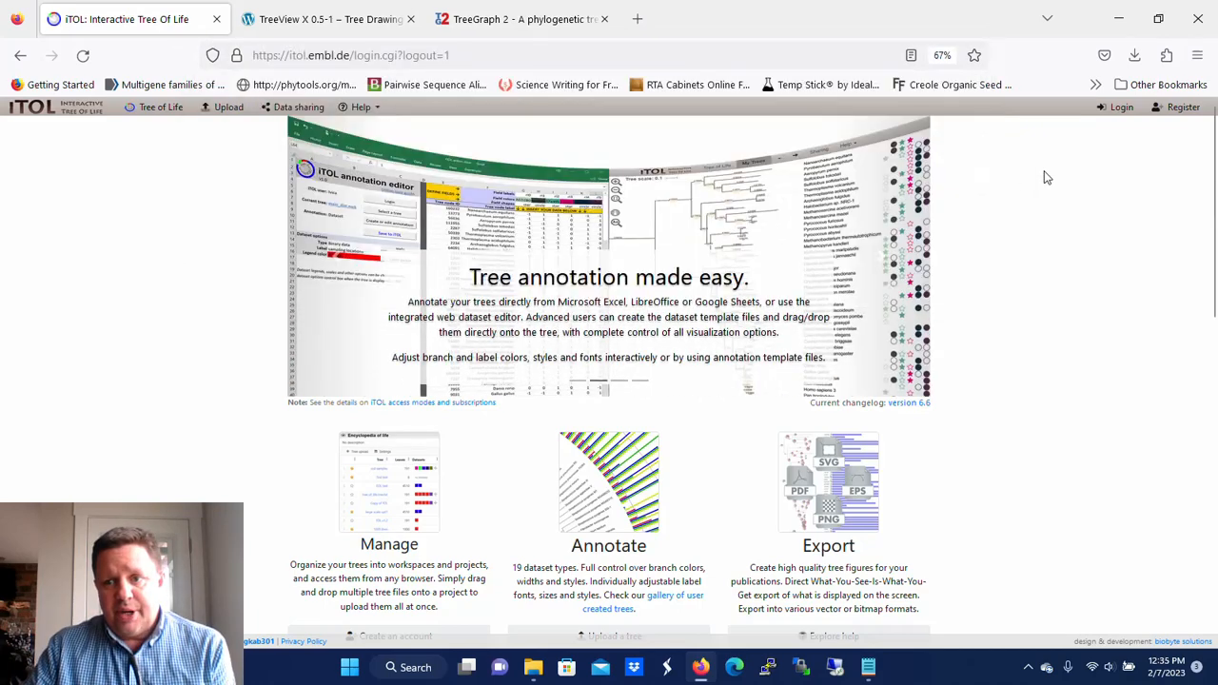
pyautogui.moveTo(1138, 138)
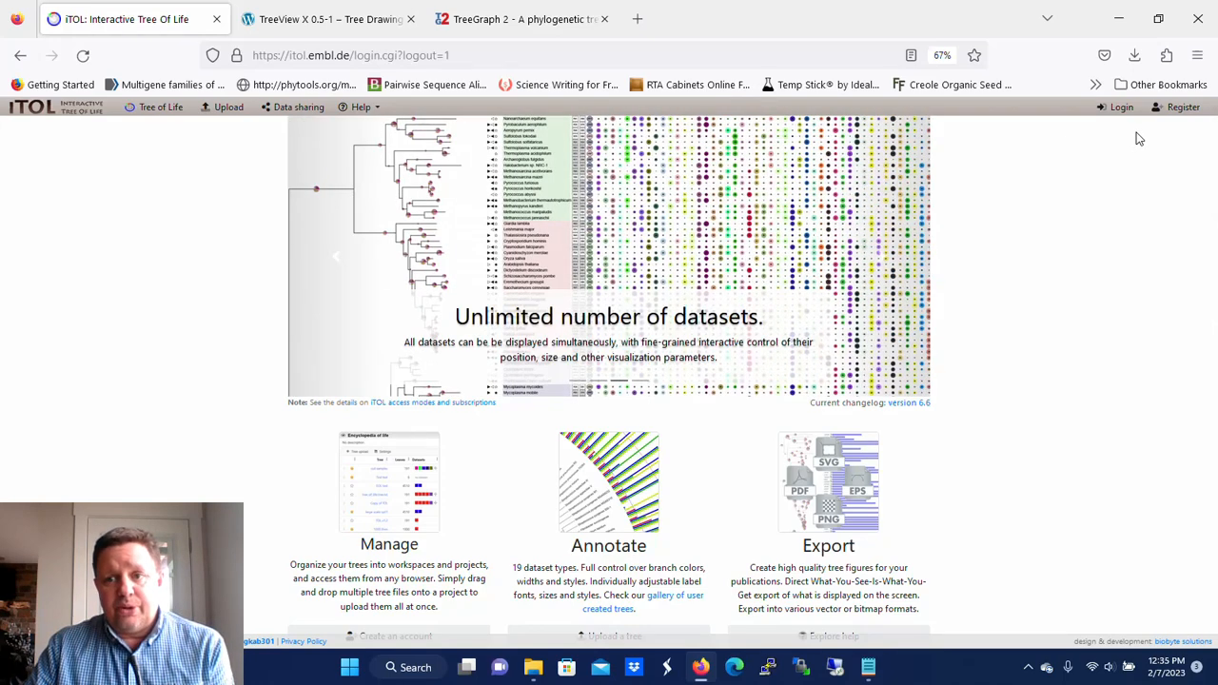
pyautogui.click(1121, 107)
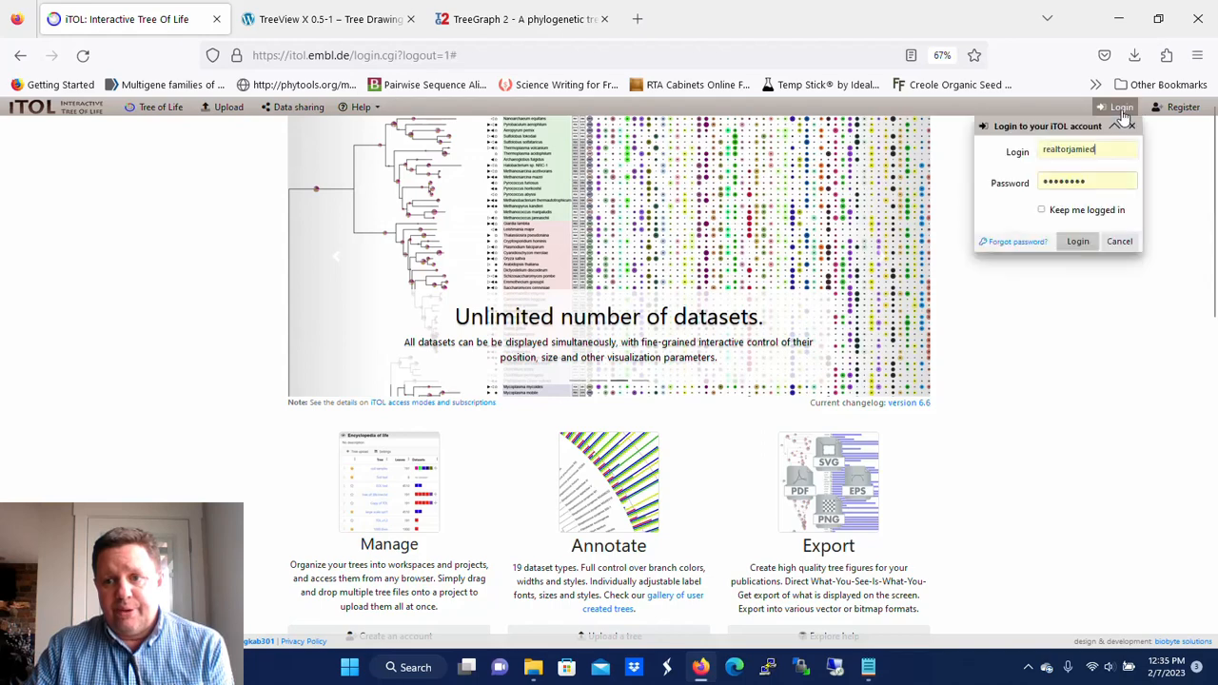
pyautogui.click(1077, 241)
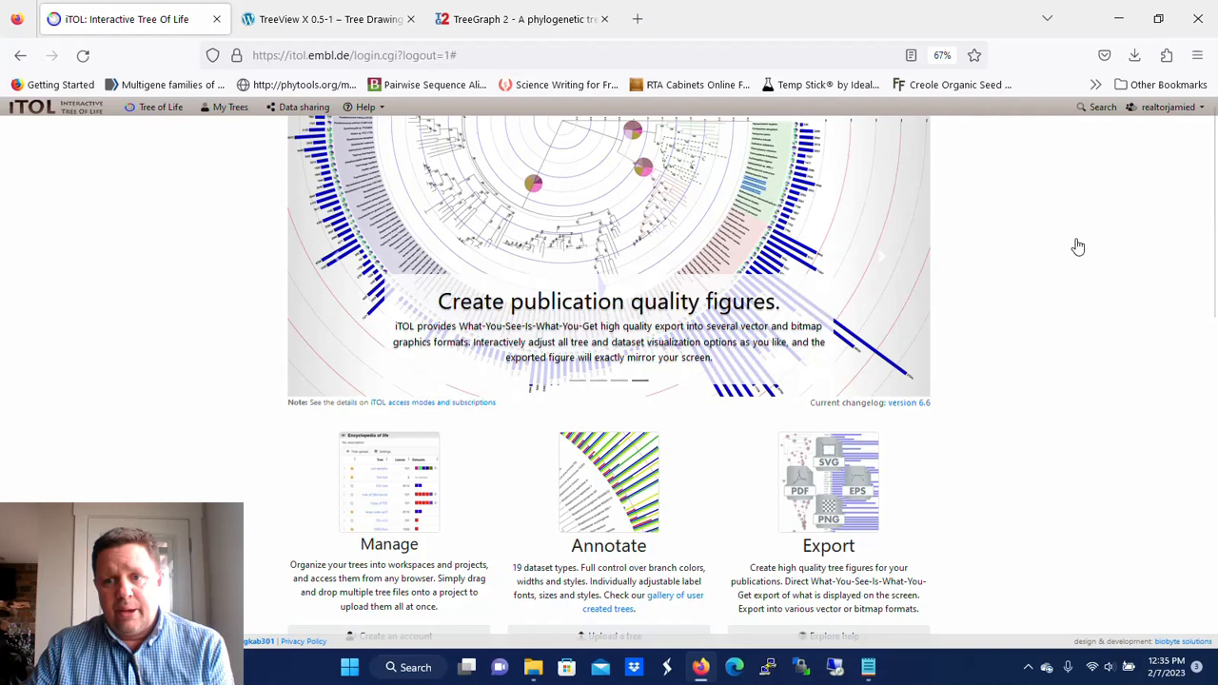
pyautogui.moveTo(230, 106)
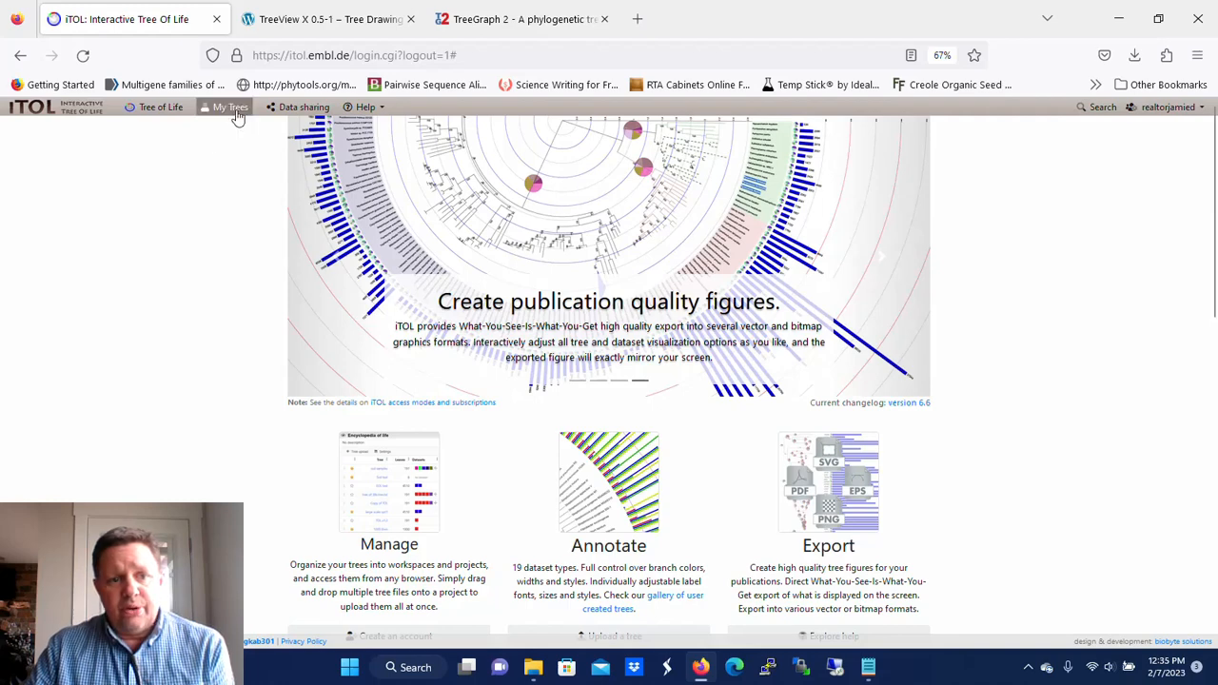
# Go to My Trees to list the Sample project's uploaded trees
pyautogui.click(230, 107)
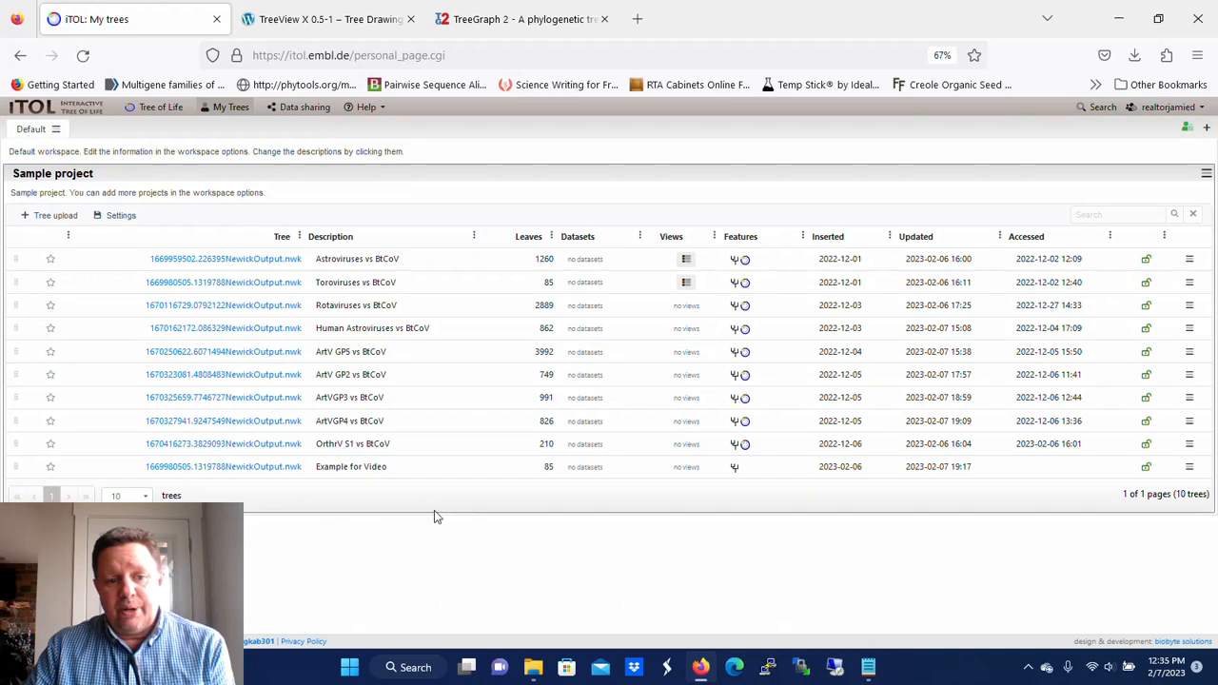
pyautogui.moveTo(514, 514)
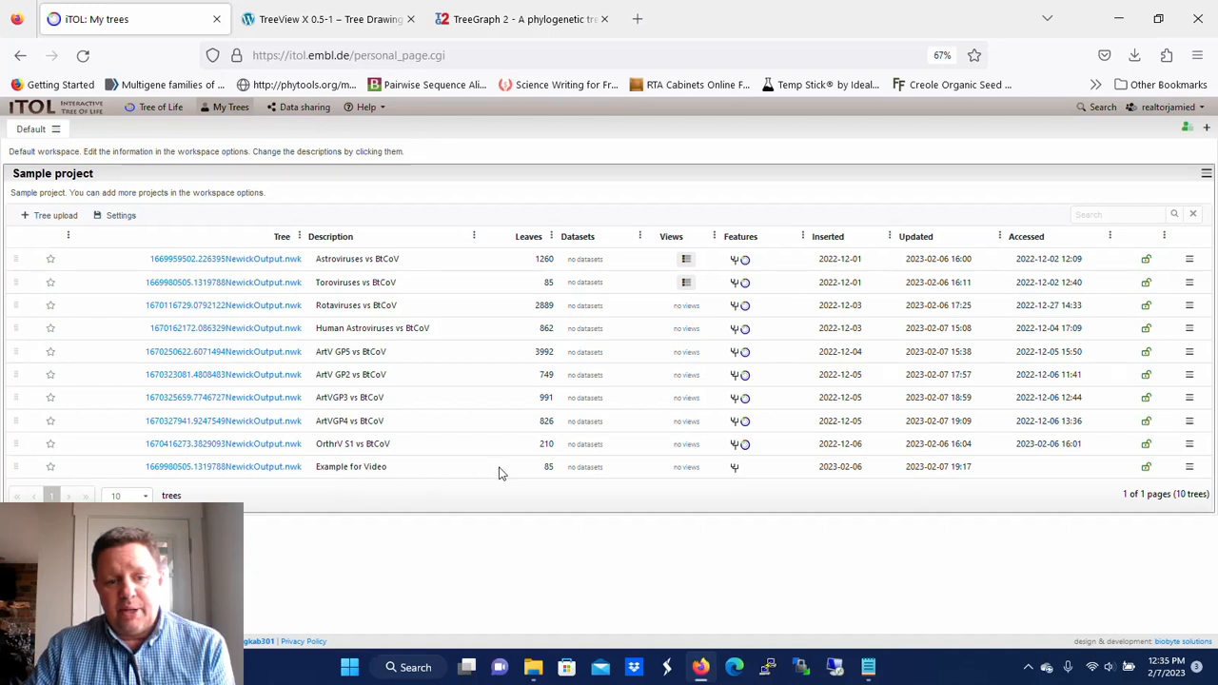
pyautogui.moveTo(552, 468)
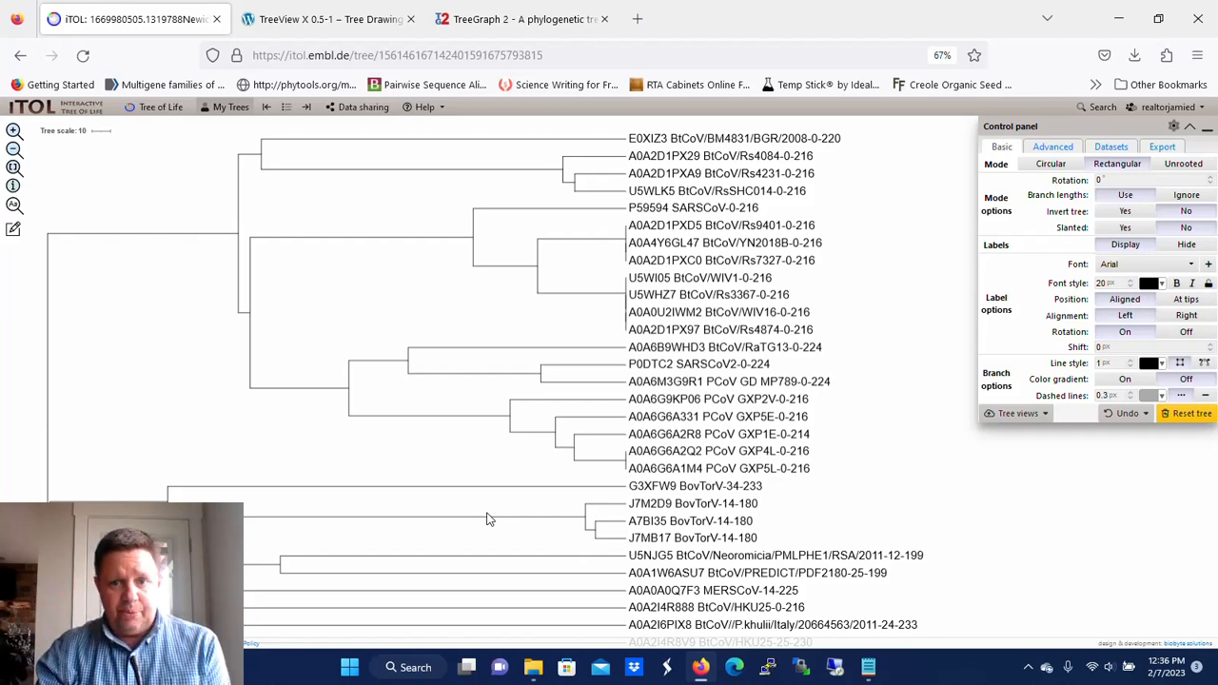
pyautogui.moveTo(414, 240)
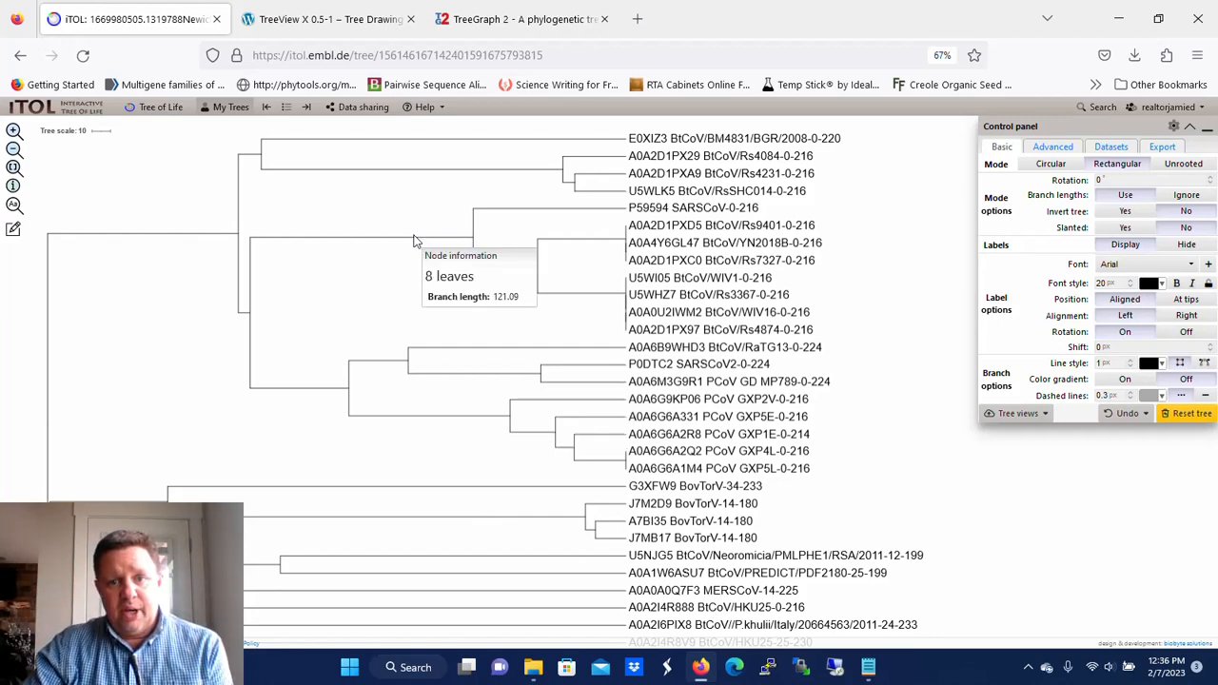
pyautogui.moveTo(338, 209)
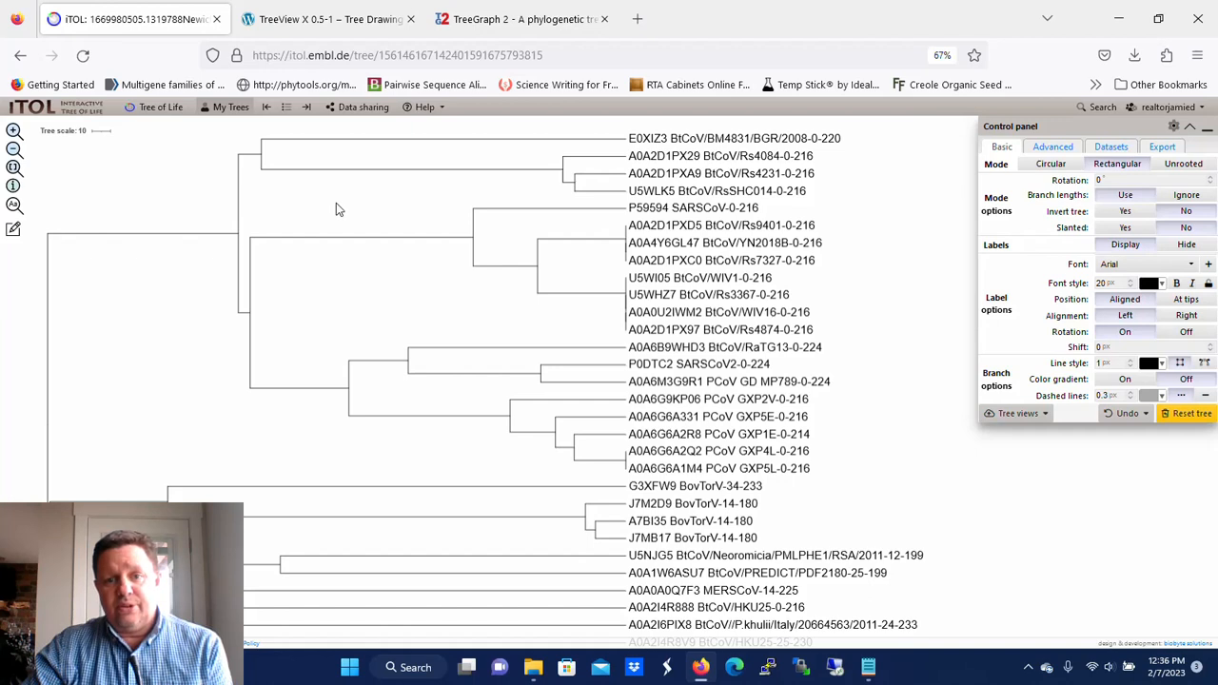
pyautogui.moveTo(390, 222)
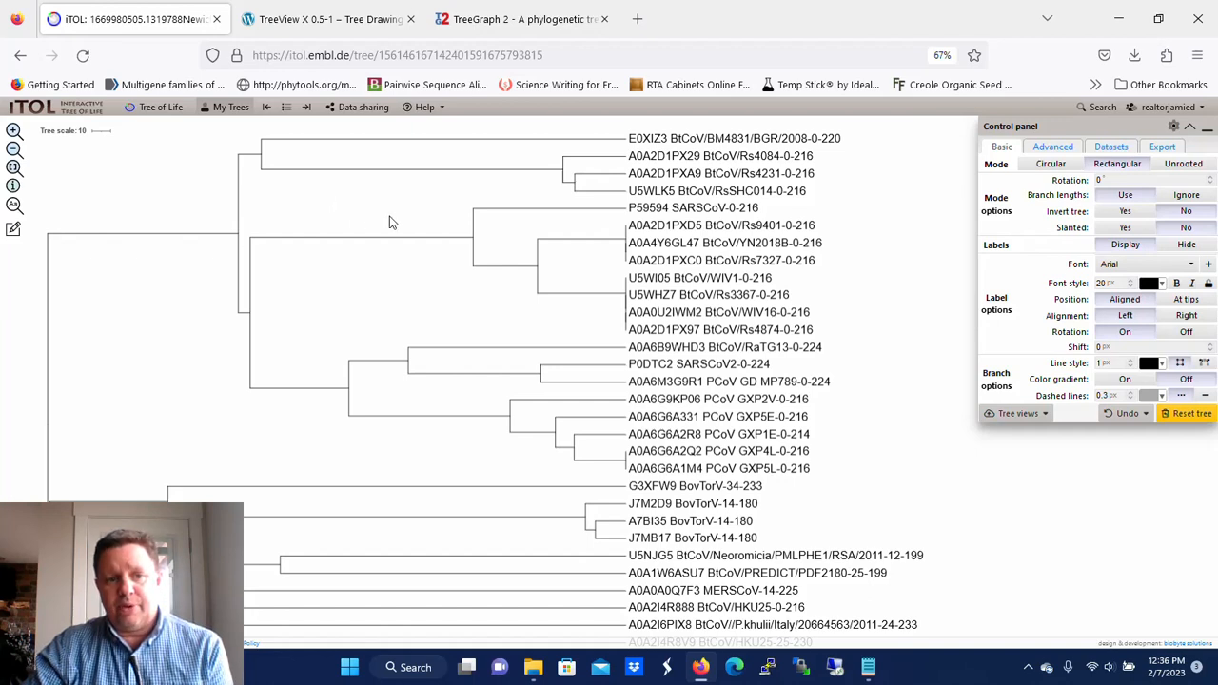
pyautogui.moveTo(323, 181)
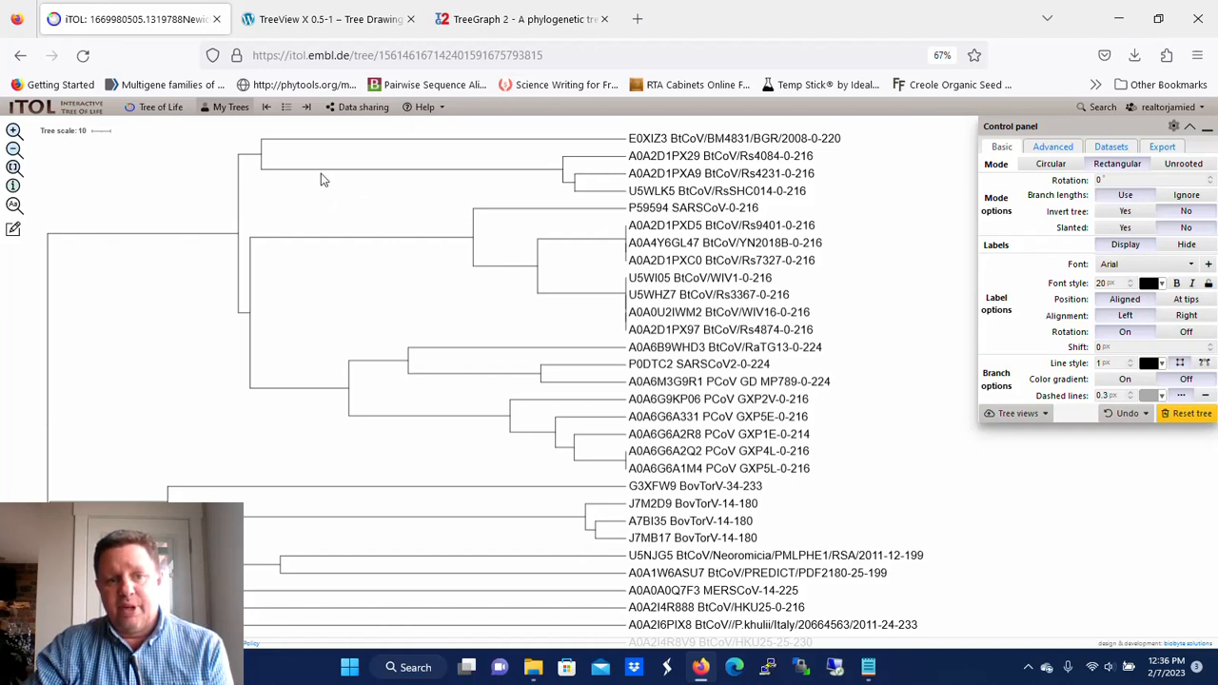
pyautogui.moveTo(255, 154)
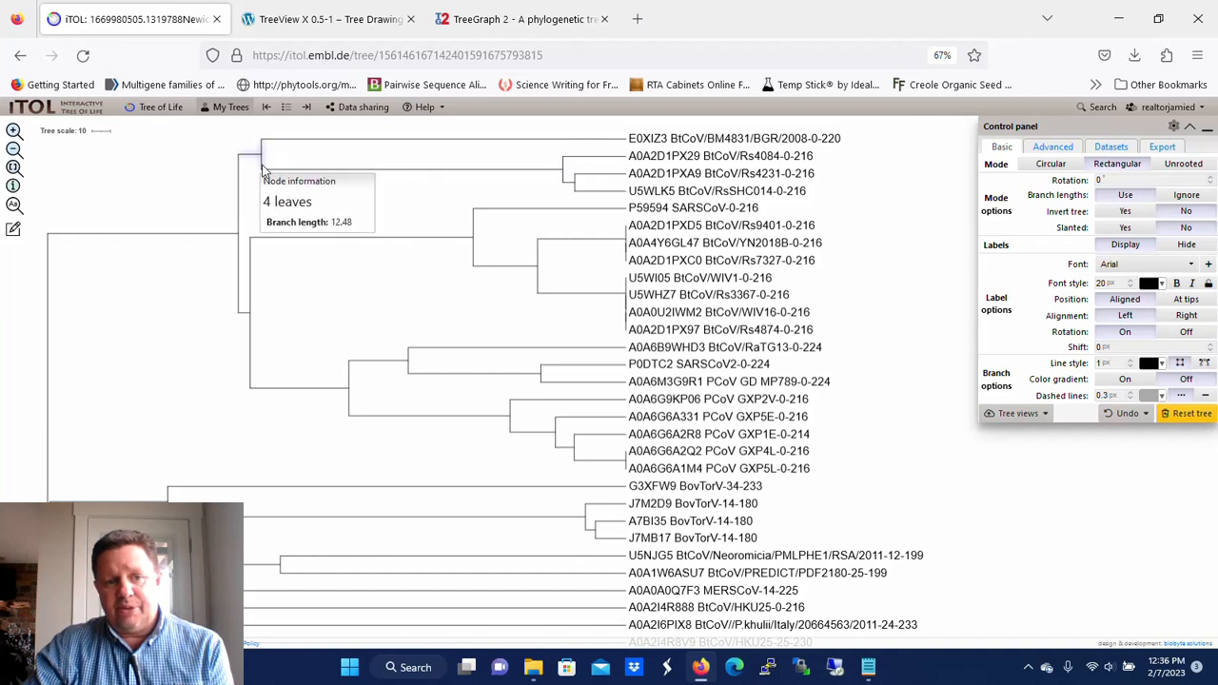
pyautogui.moveTo(826, 144)
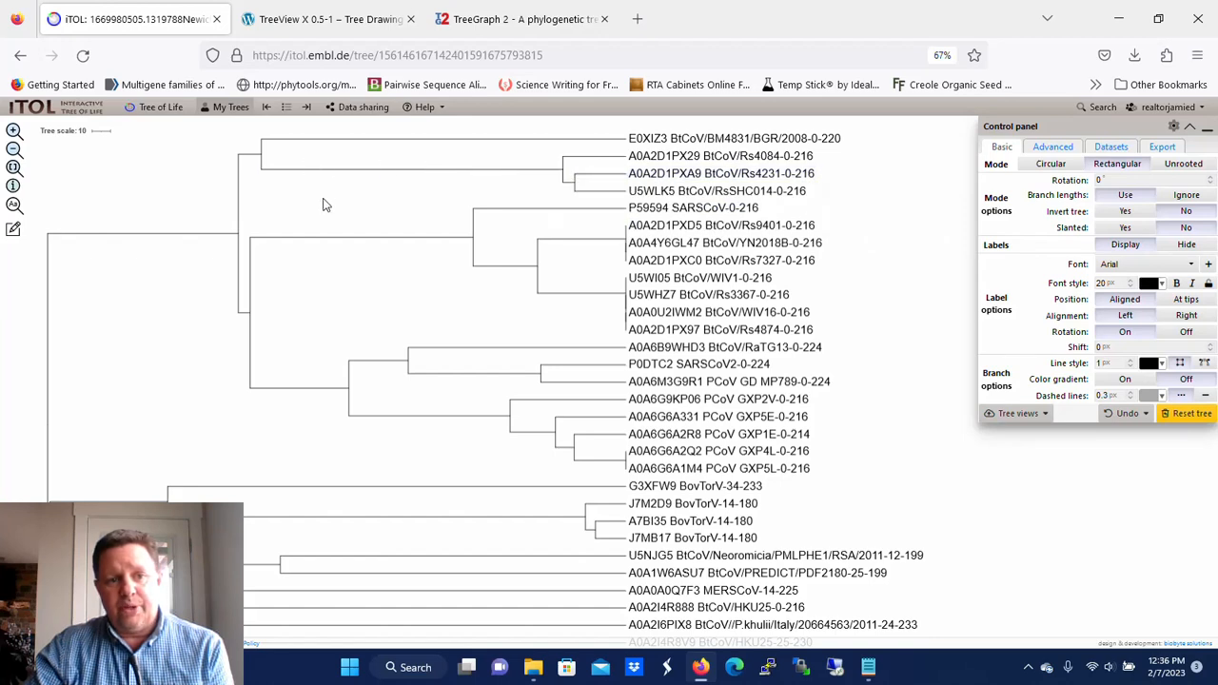
pyautogui.moveTo(266, 167)
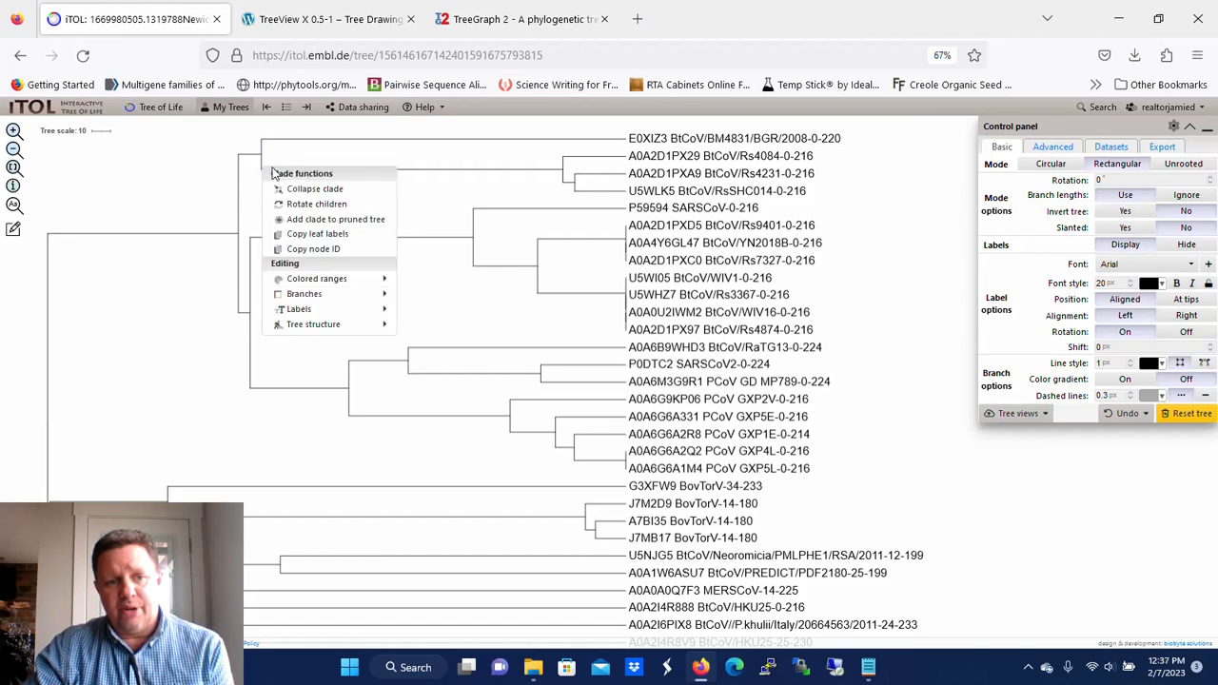
pyautogui.moveTo(299, 309)
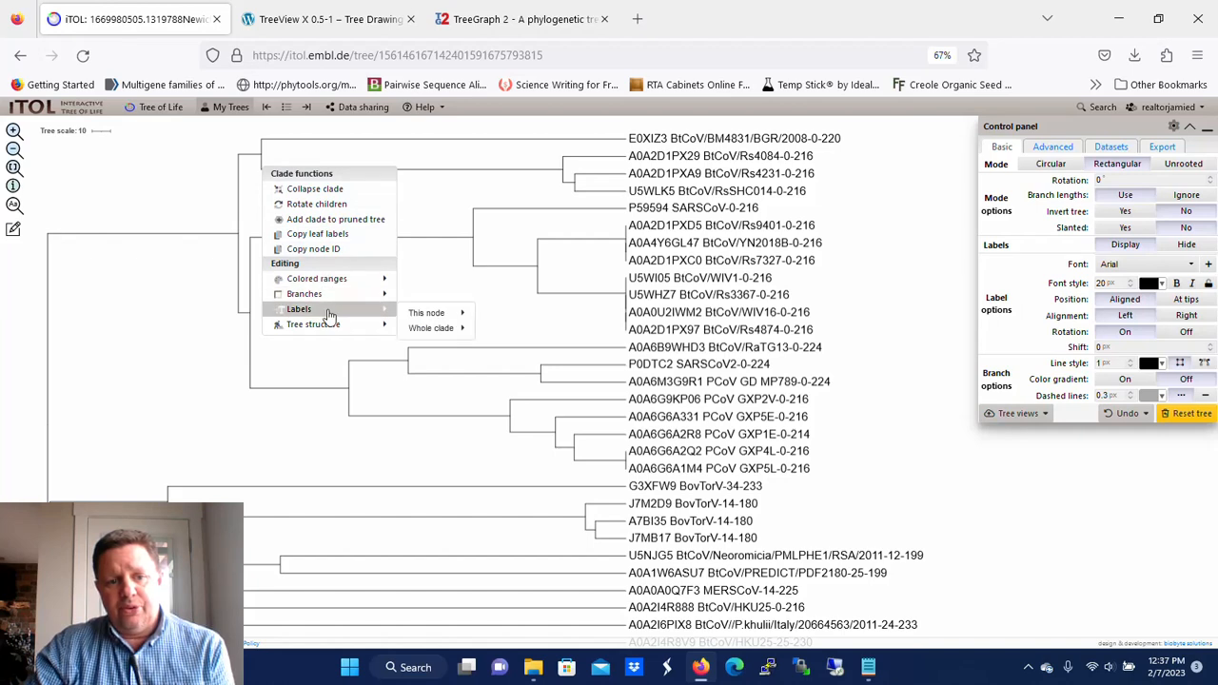
# Label the top four-leaf clade node 'BtCoV (4)'
pyautogui.click(426, 313)
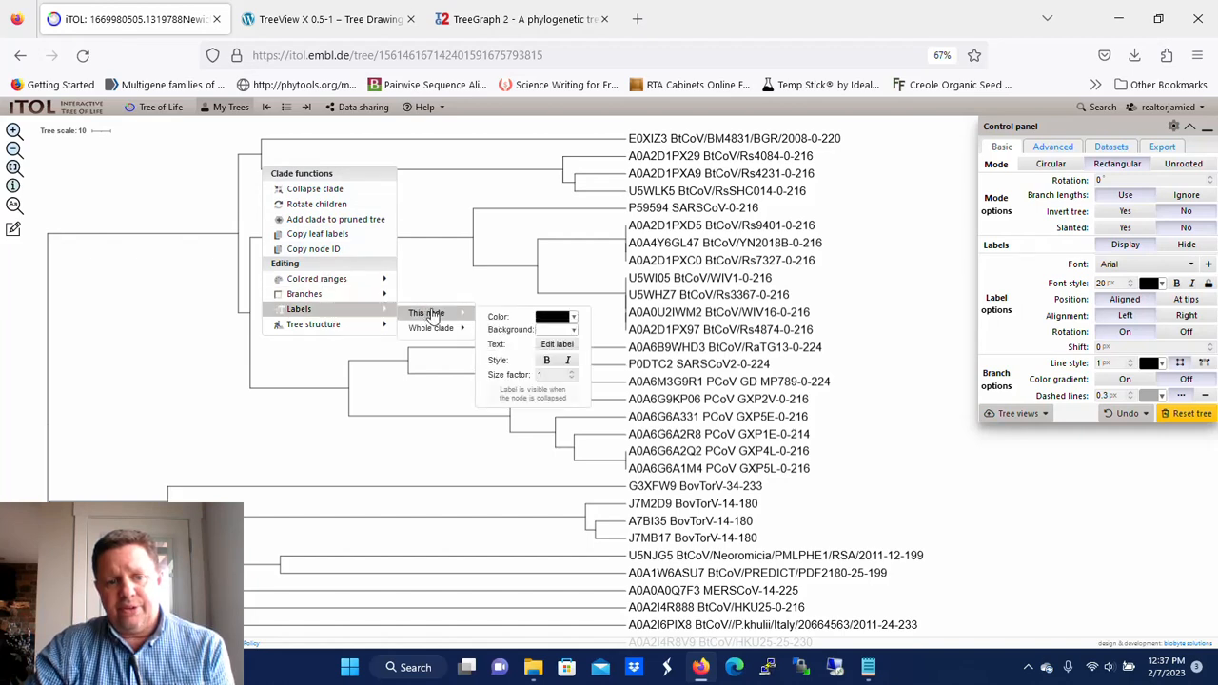
pyautogui.click(556, 344)
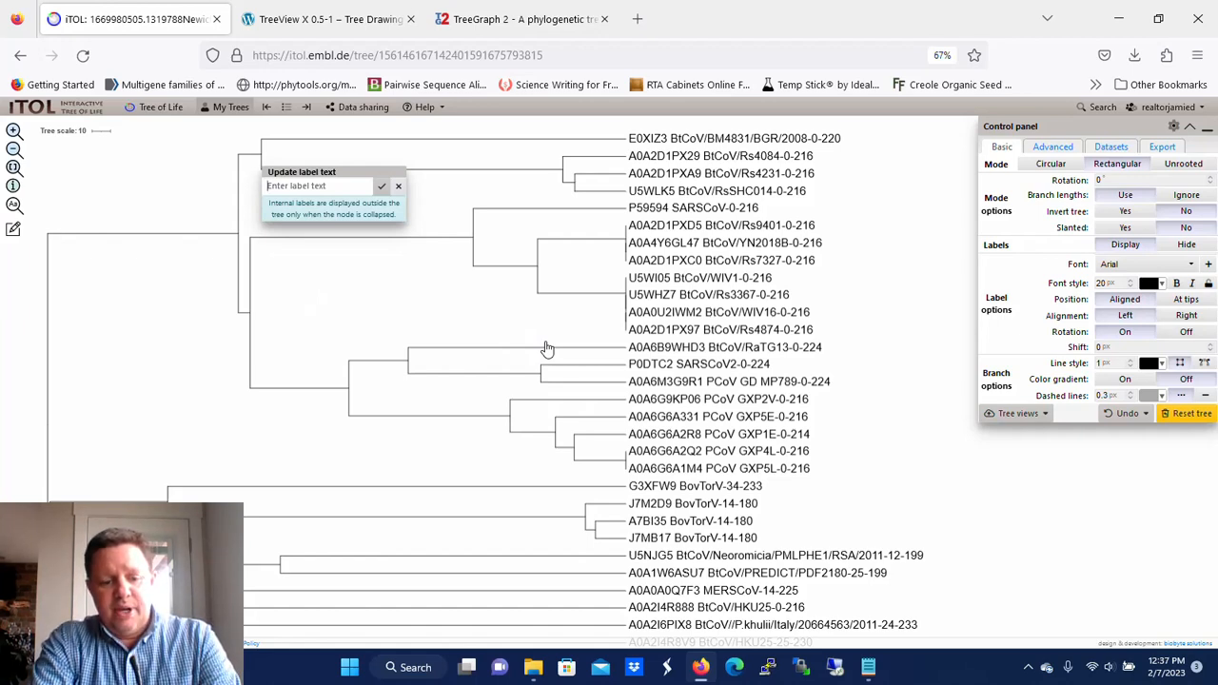
pyautogui.write('BtCoV (')
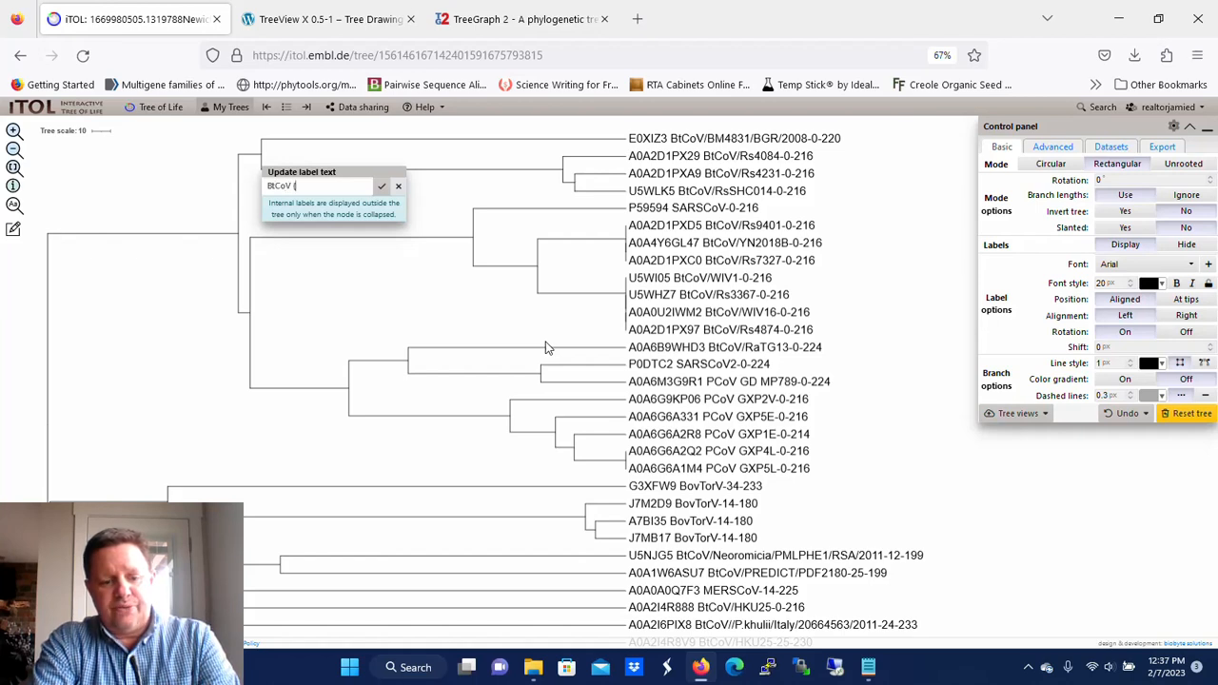
pyautogui.write('4)')
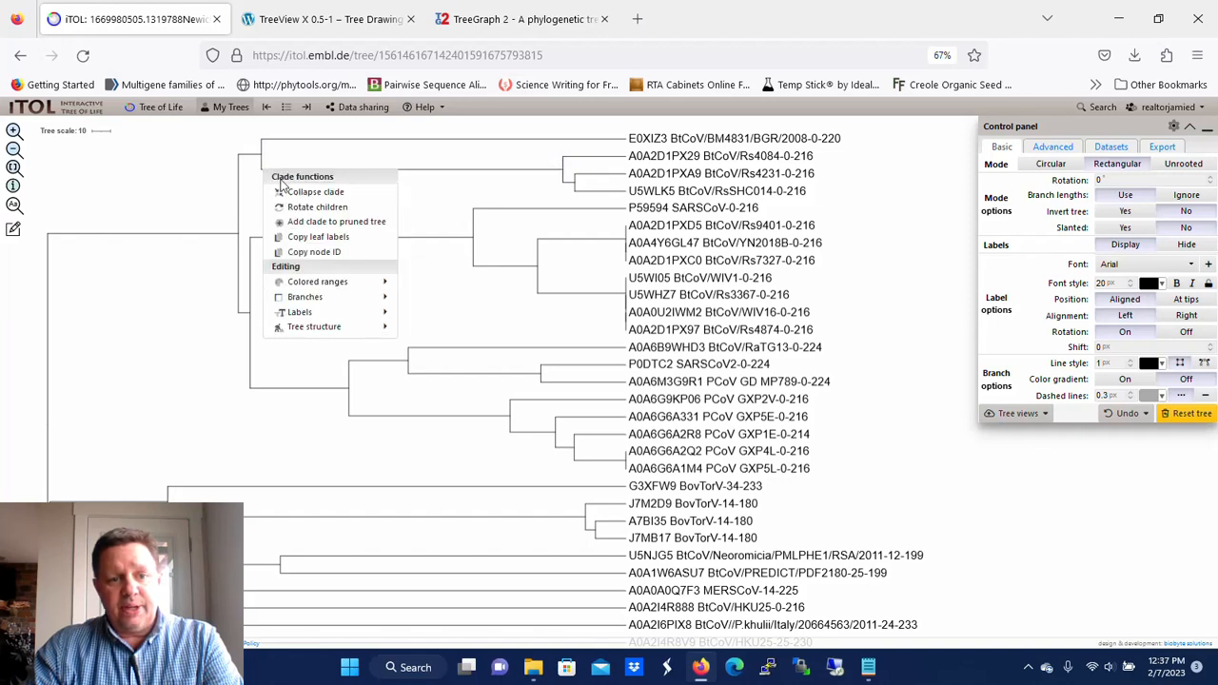
pyautogui.moveTo(314, 191)
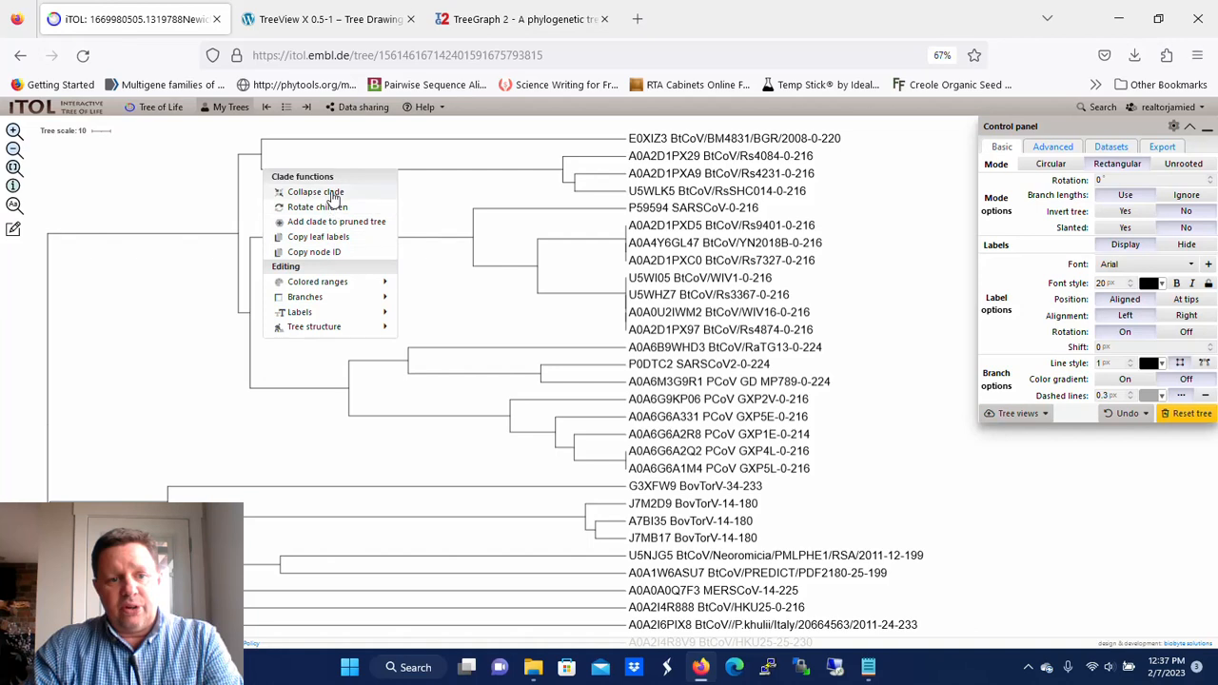
# Collapse the four-leaf BtCoV (4) clade into a triangle
pyautogui.click(315, 192)
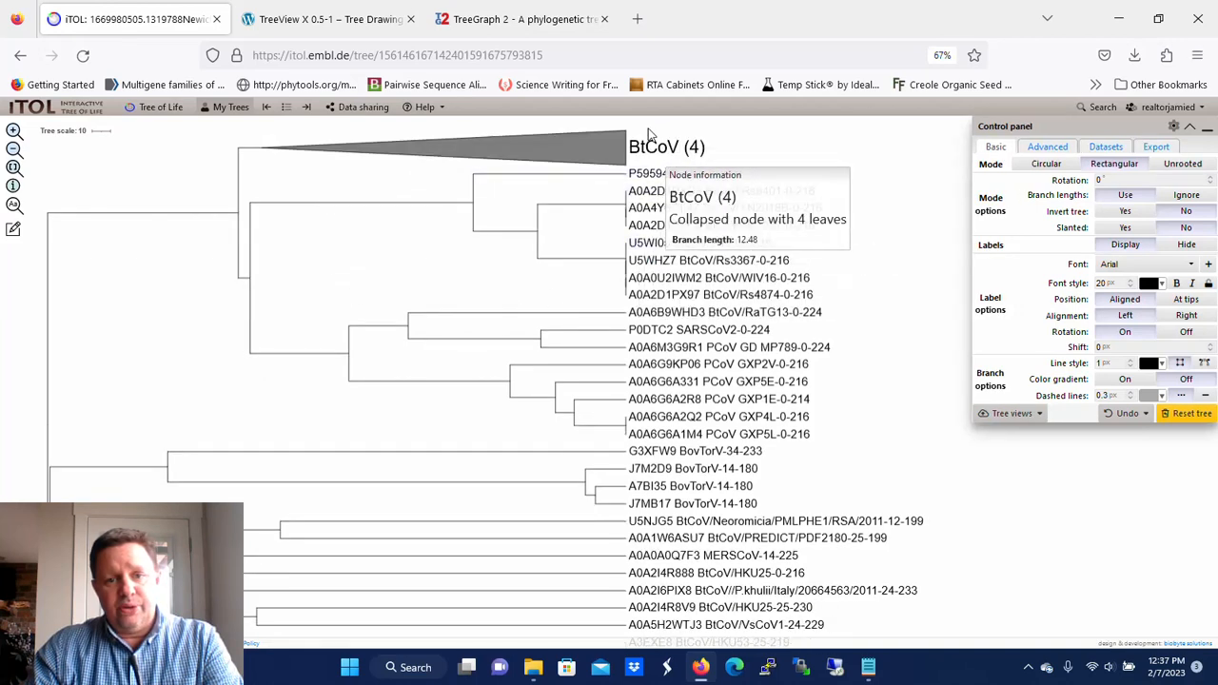
pyautogui.moveTo(757, 148)
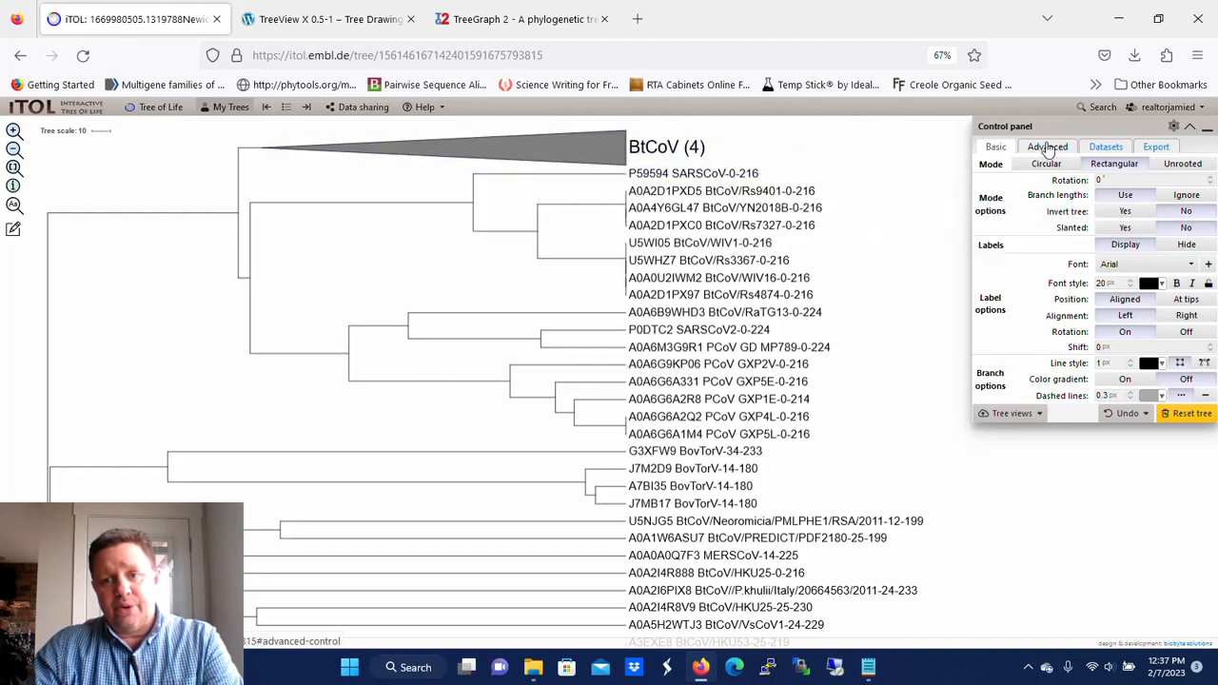
# In the Advanced tab, set Collapsed clades to Iso. Triangle
pyautogui.click(1048, 146)
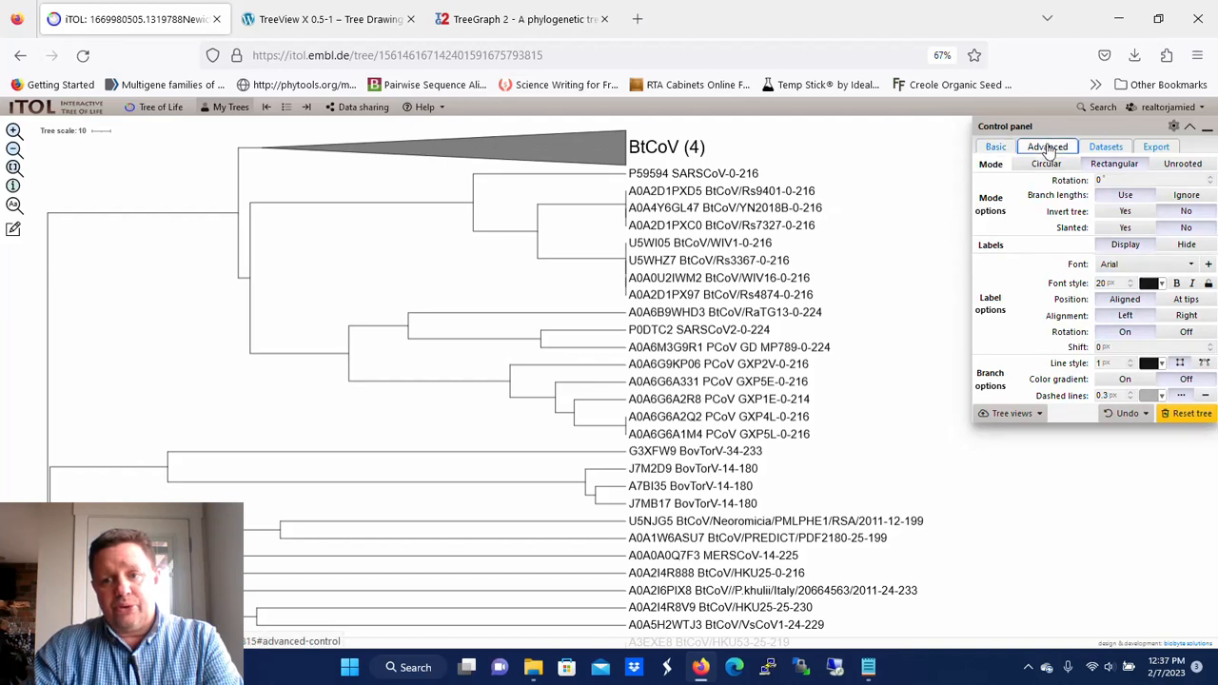
pyautogui.click(1044, 147)
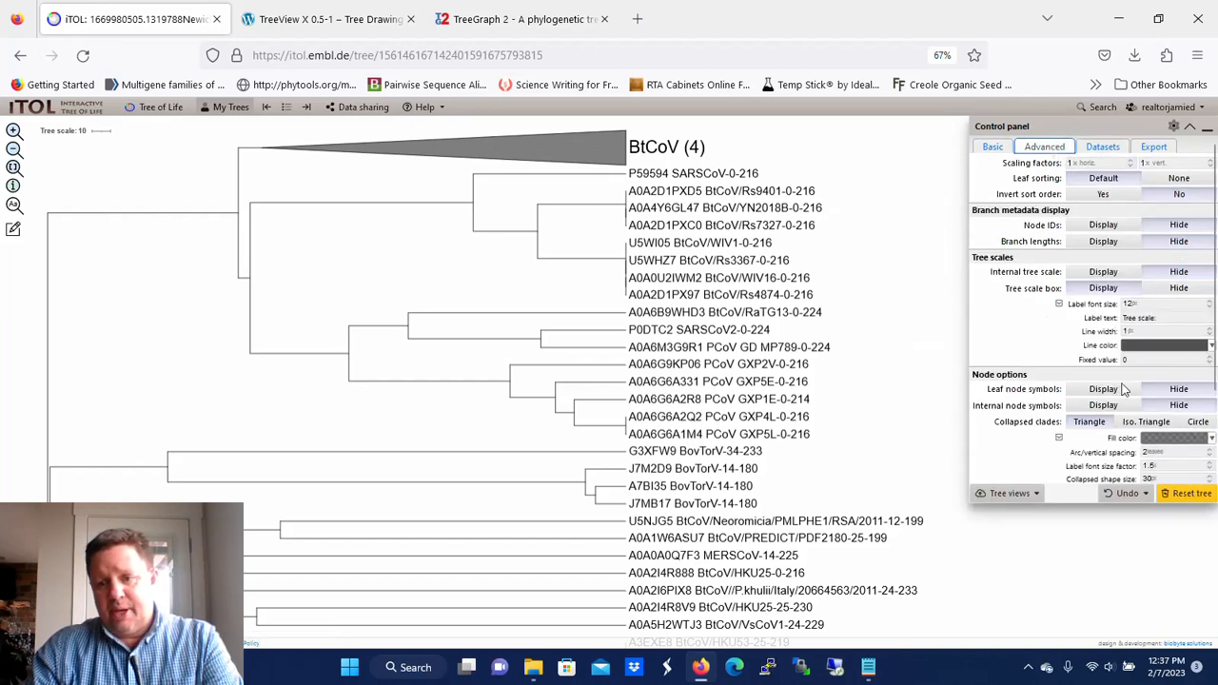
pyautogui.moveTo(1146, 422)
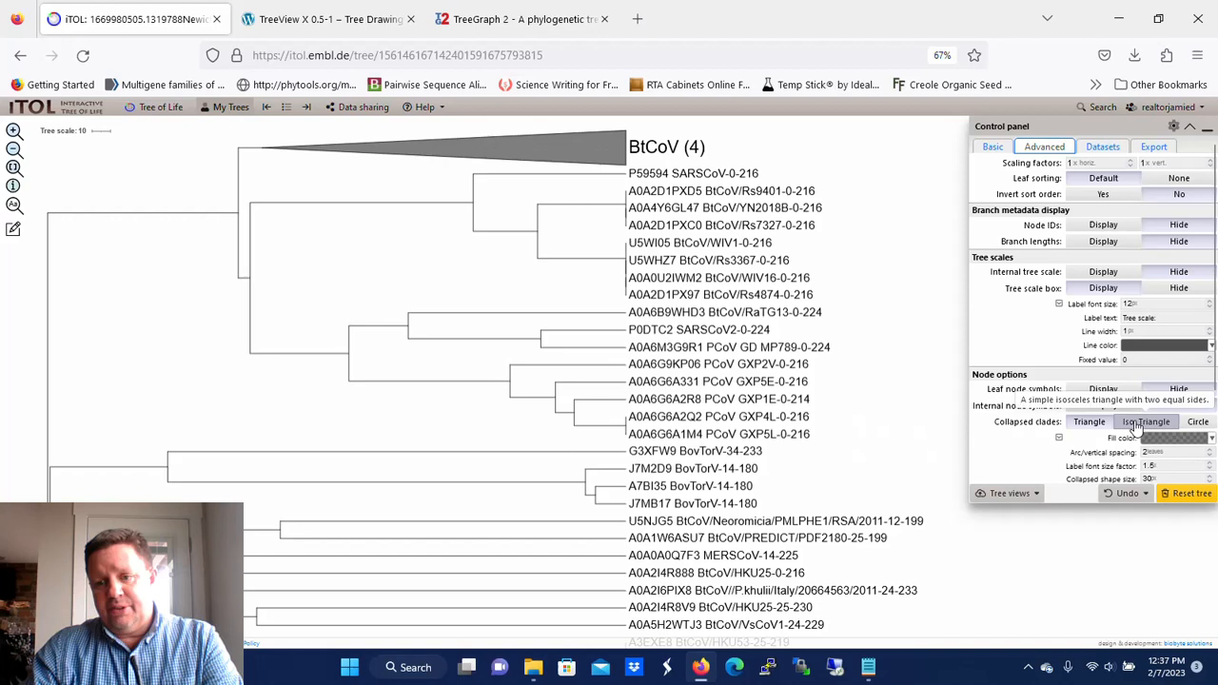
pyautogui.click(1147, 422)
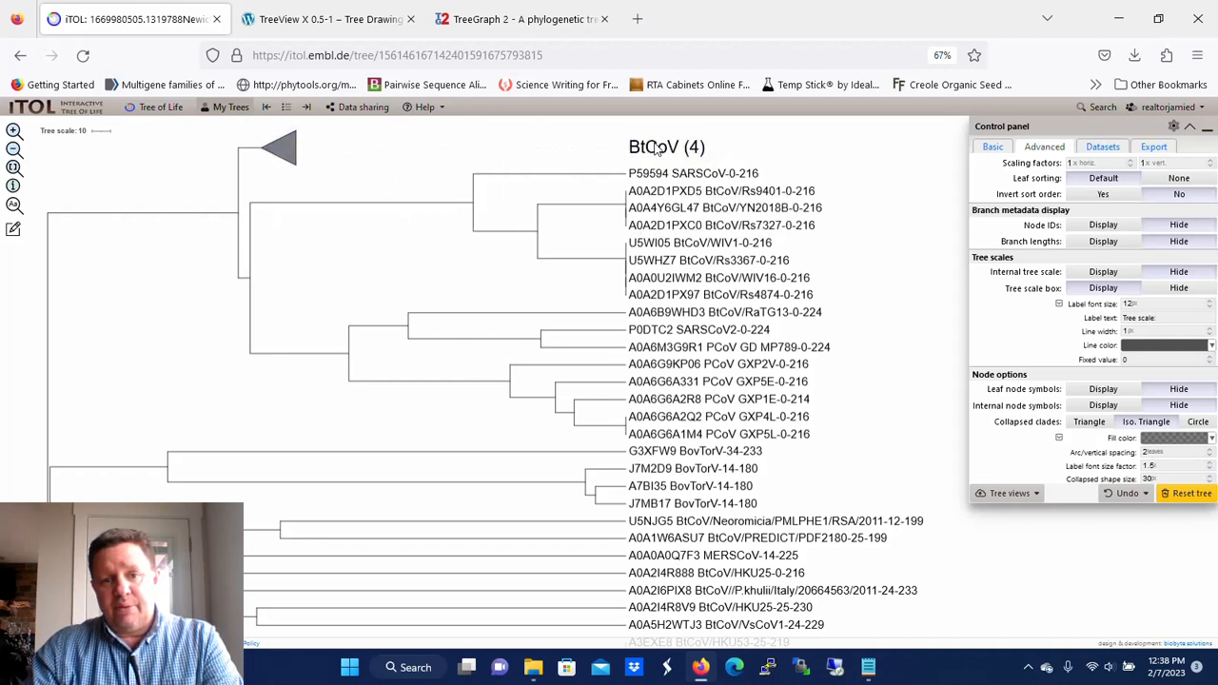
pyautogui.moveTo(438, 309)
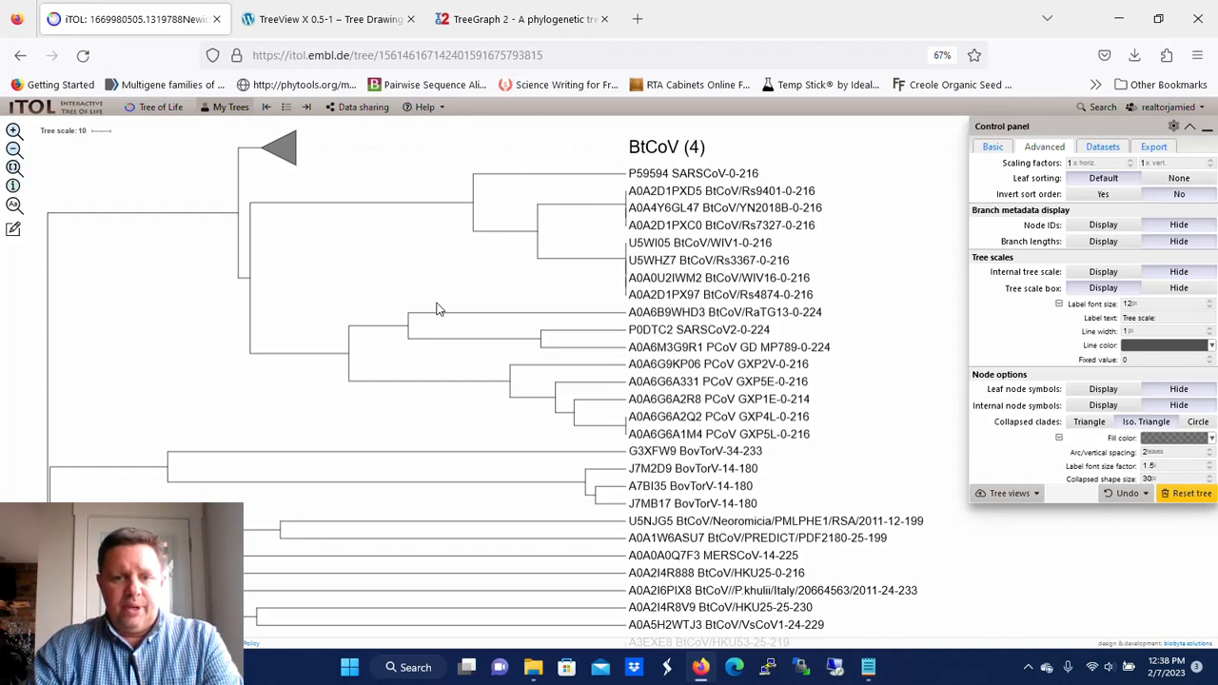
# Create a light-blue colored range labelled 'BtCoV (16)' over the sixteen-leaf clade
pyautogui.click(721, 190)
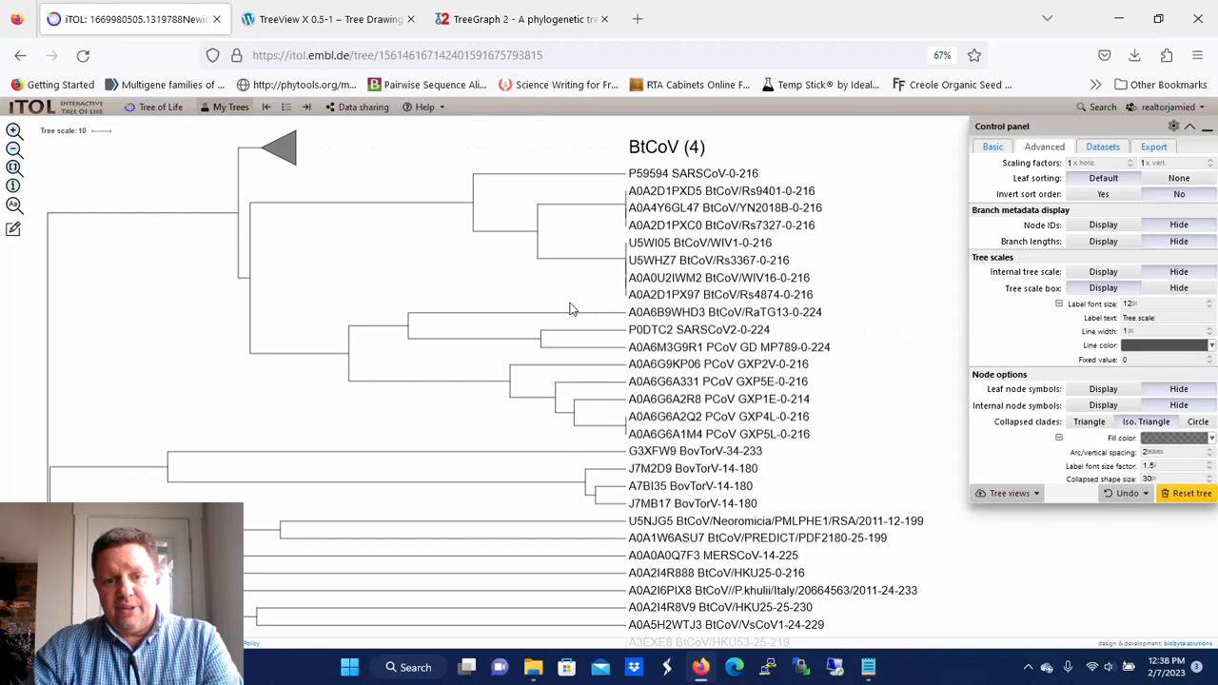
pyautogui.moveTo(317, 267)
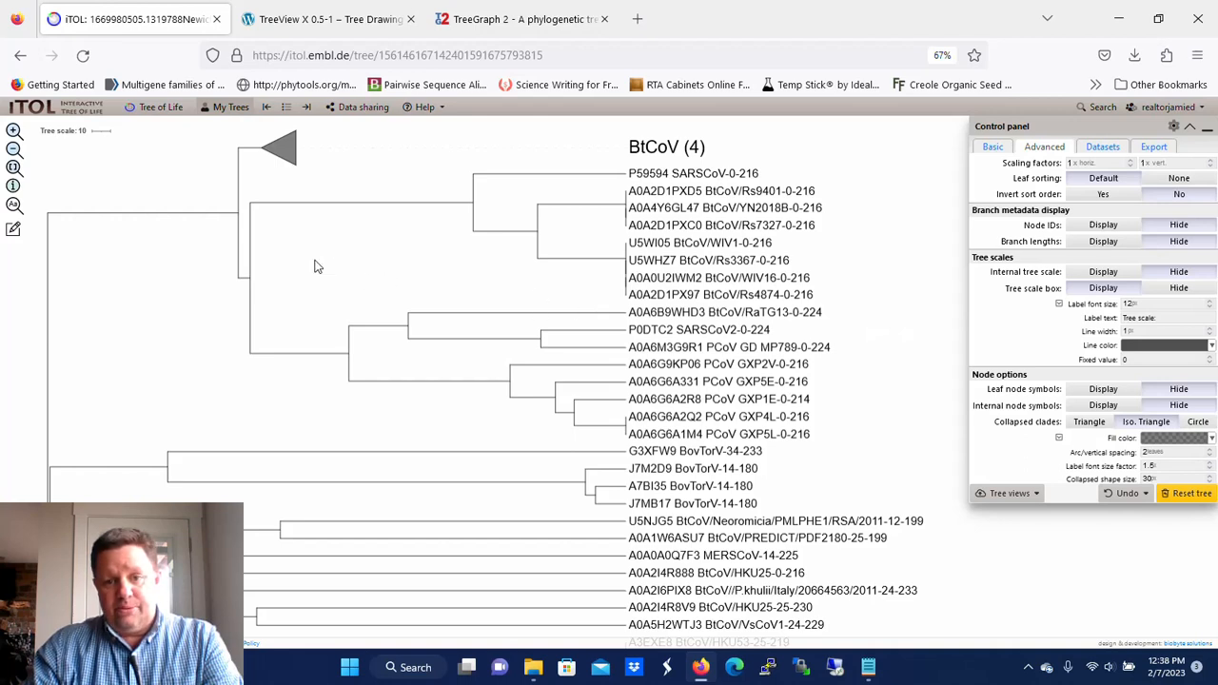
pyautogui.moveTo(250, 254)
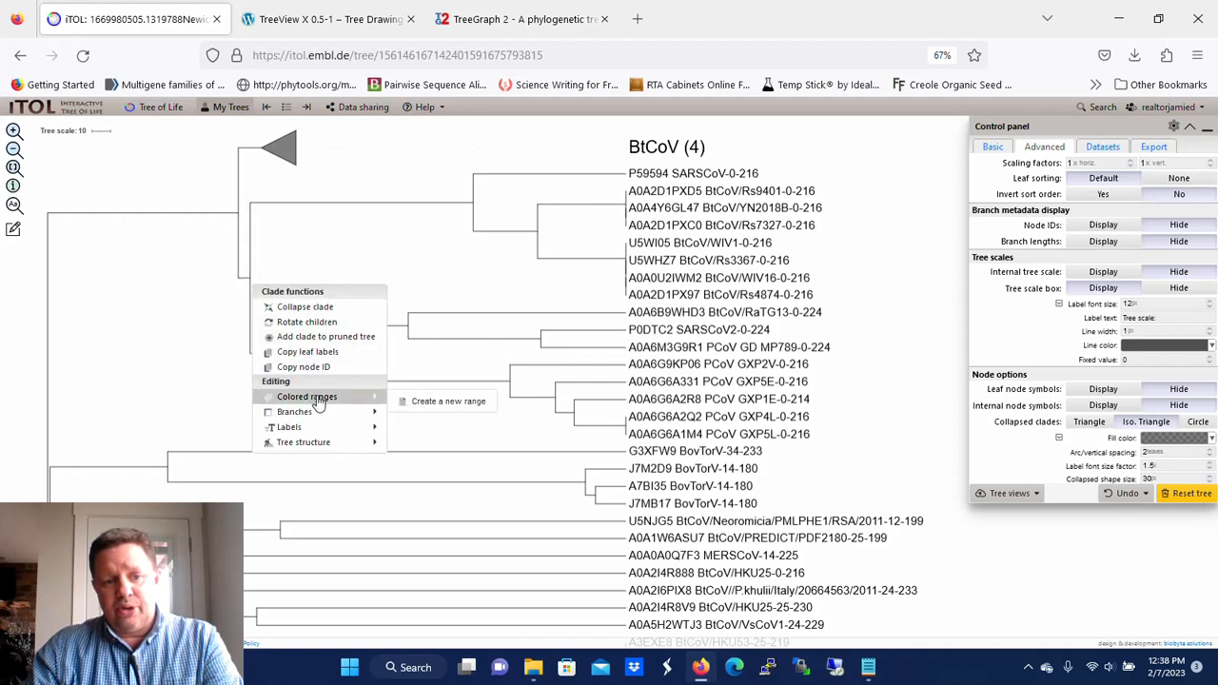
pyautogui.moveTo(416, 401)
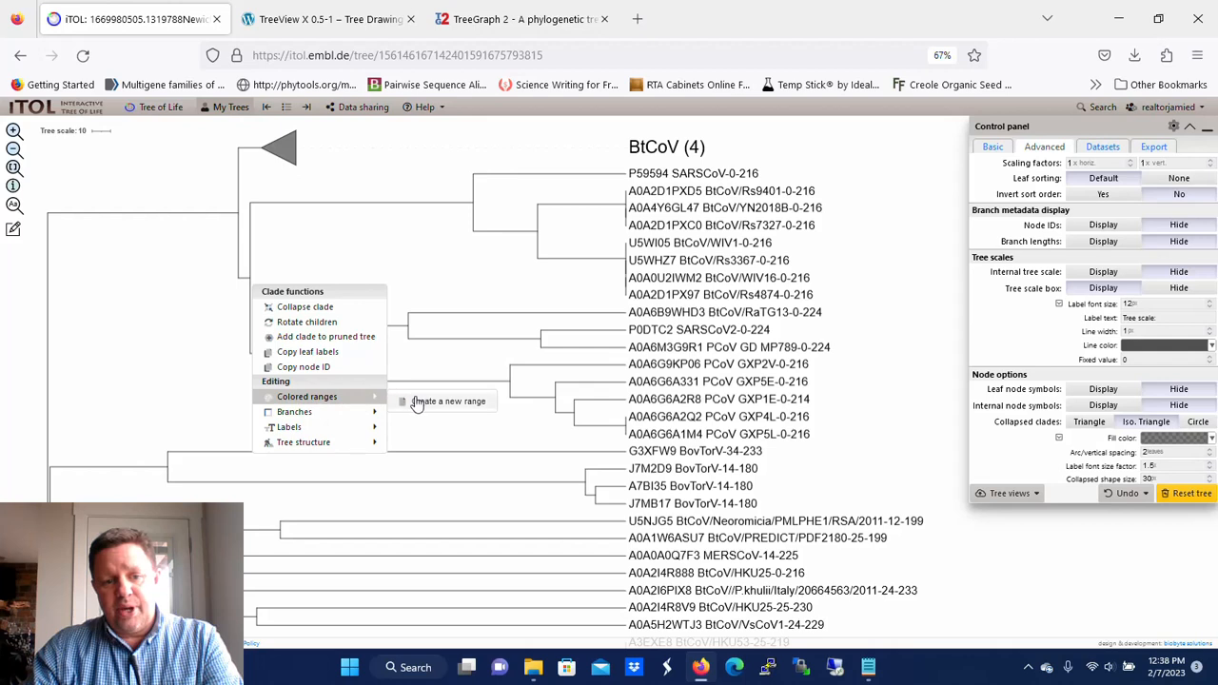
pyautogui.click(447, 400)
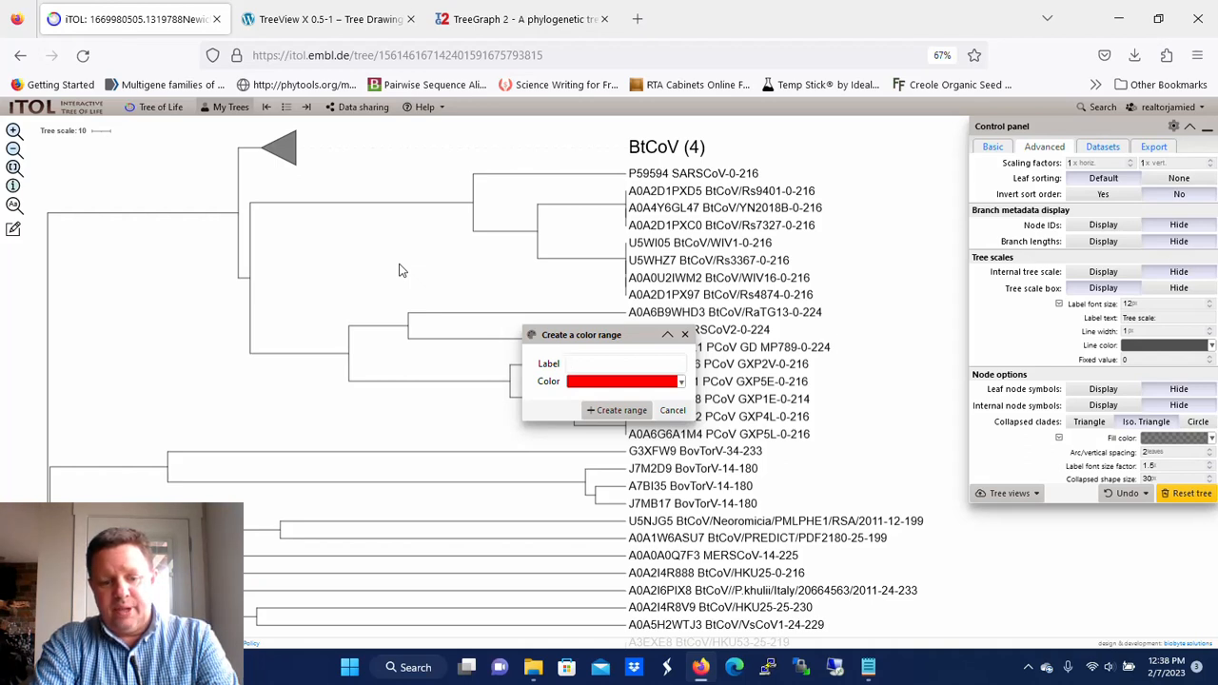
pyautogui.write('BtCoV')
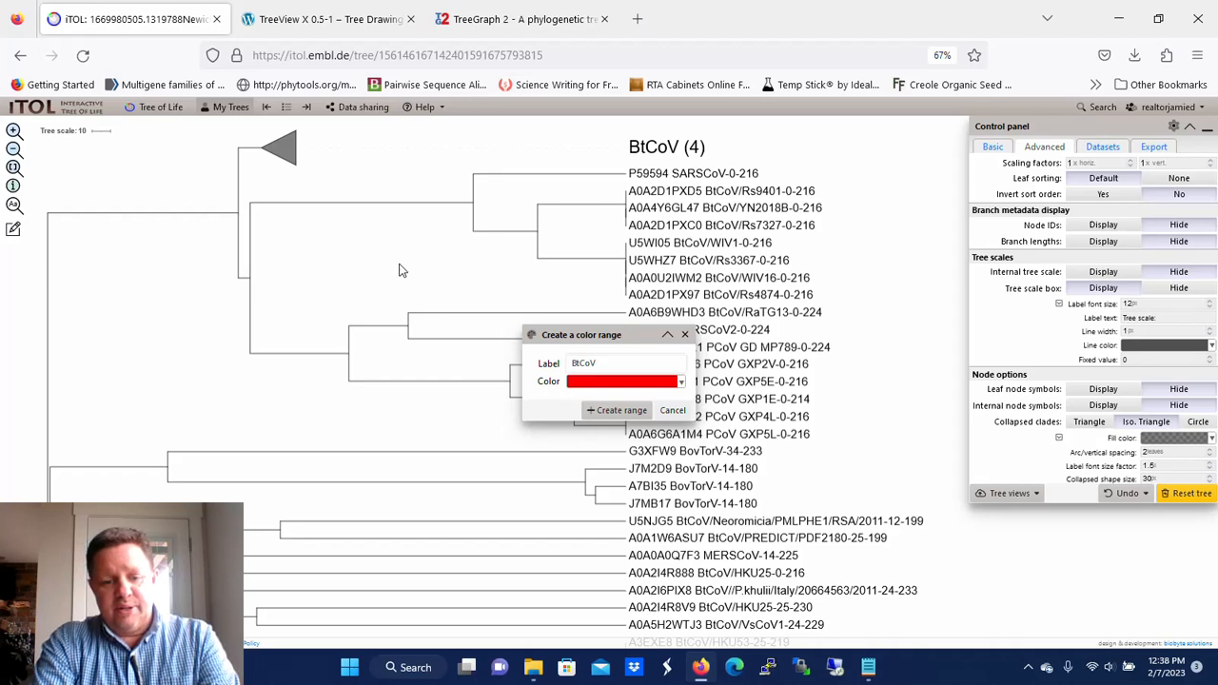
pyautogui.write('(16')
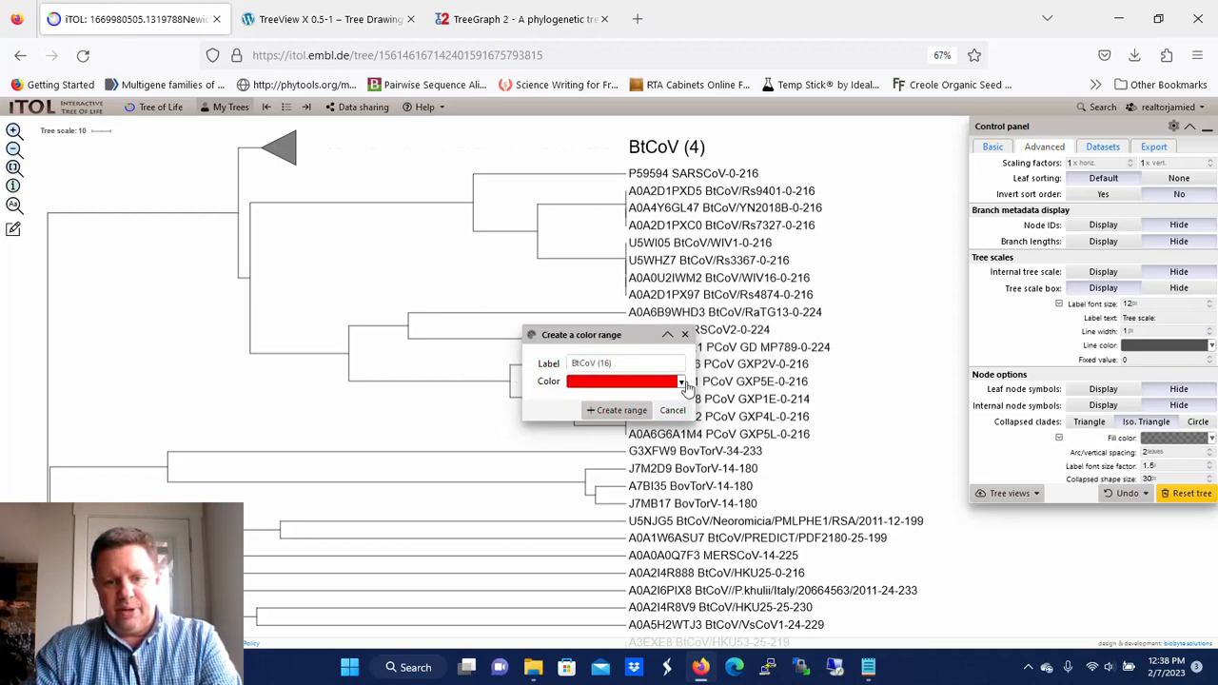
pyautogui.click(681, 382)
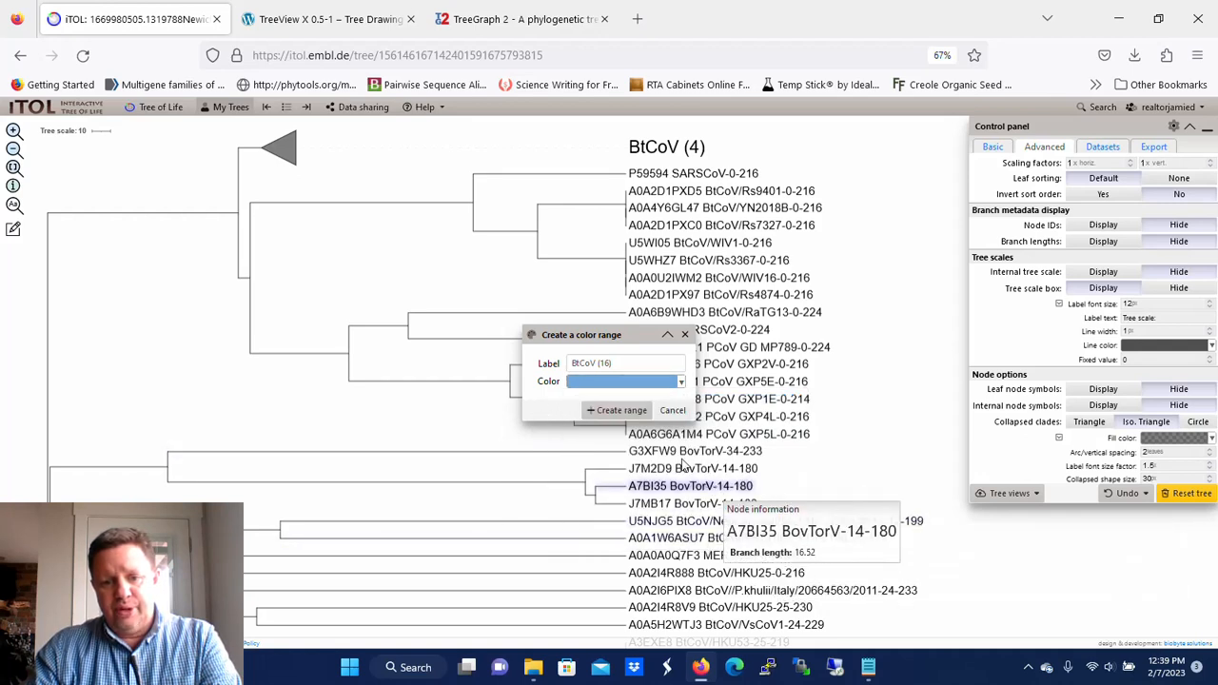
pyautogui.click(616, 409)
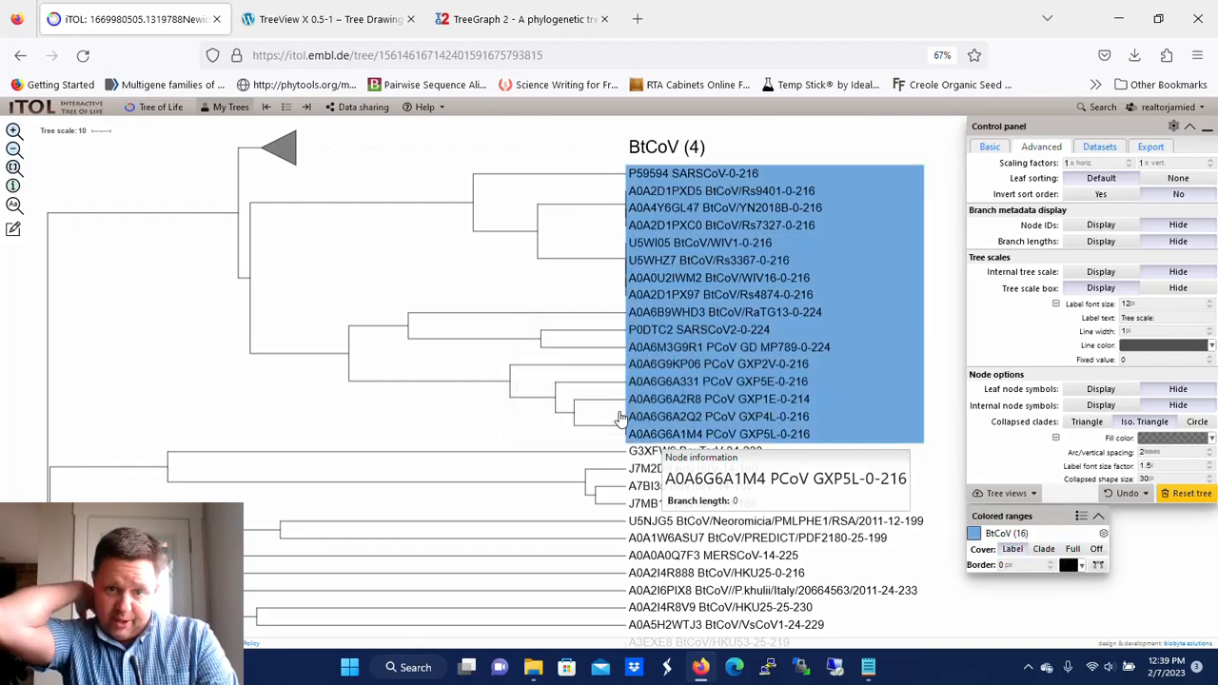
pyautogui.moveTo(847, 422)
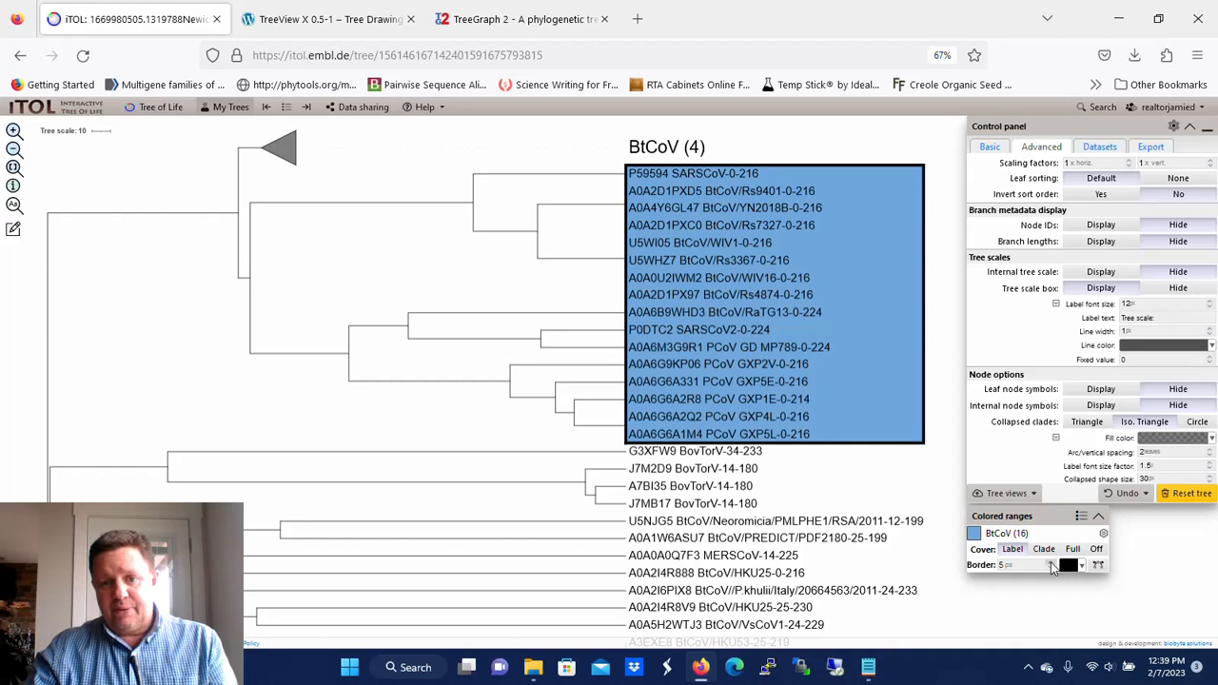
pyautogui.moveTo(836, 501)
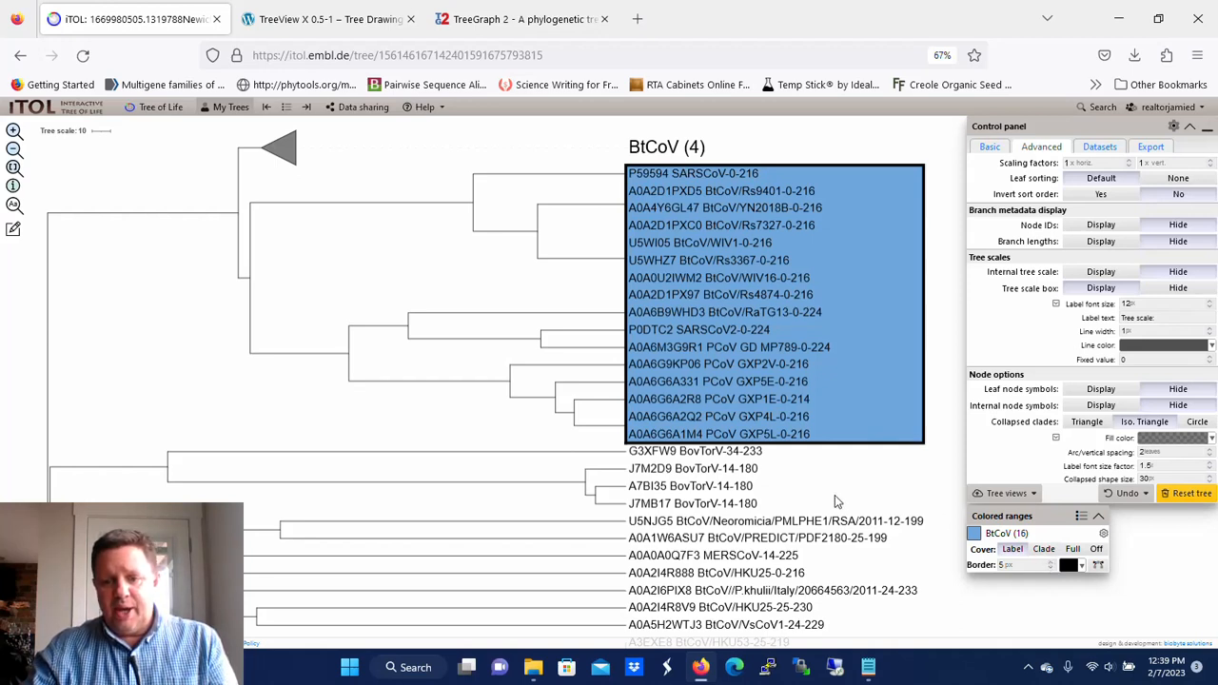
pyautogui.moveTo(974, 533)
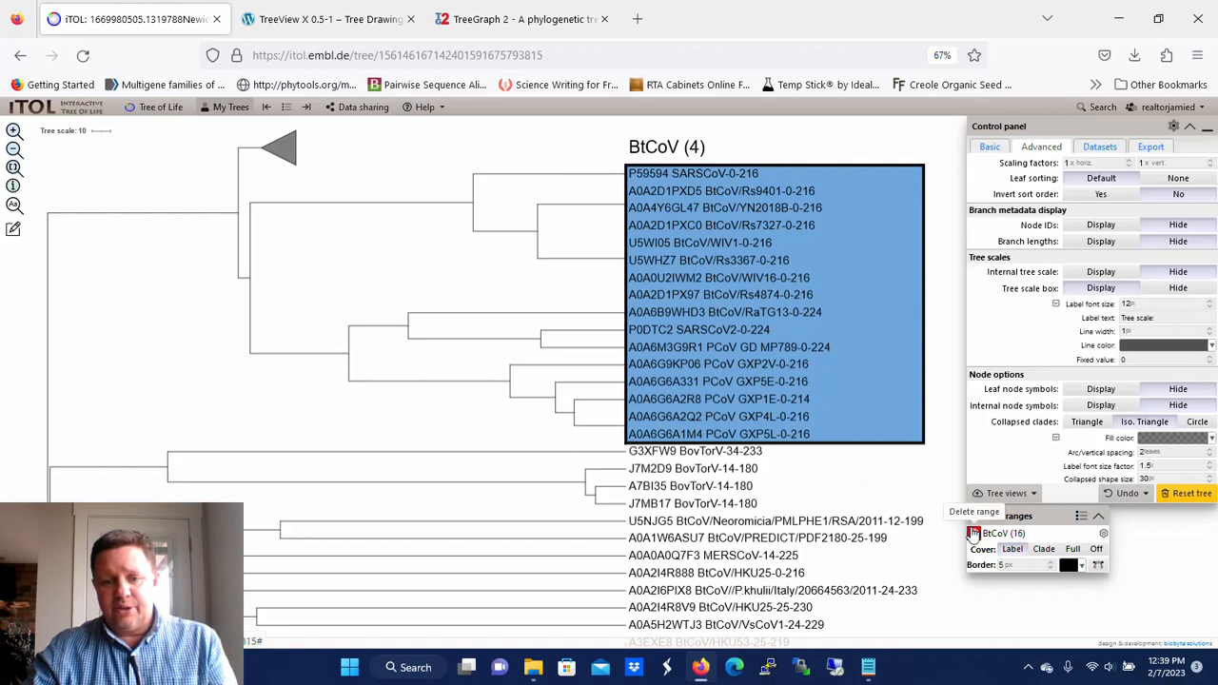
pyautogui.moveTo(775, 520)
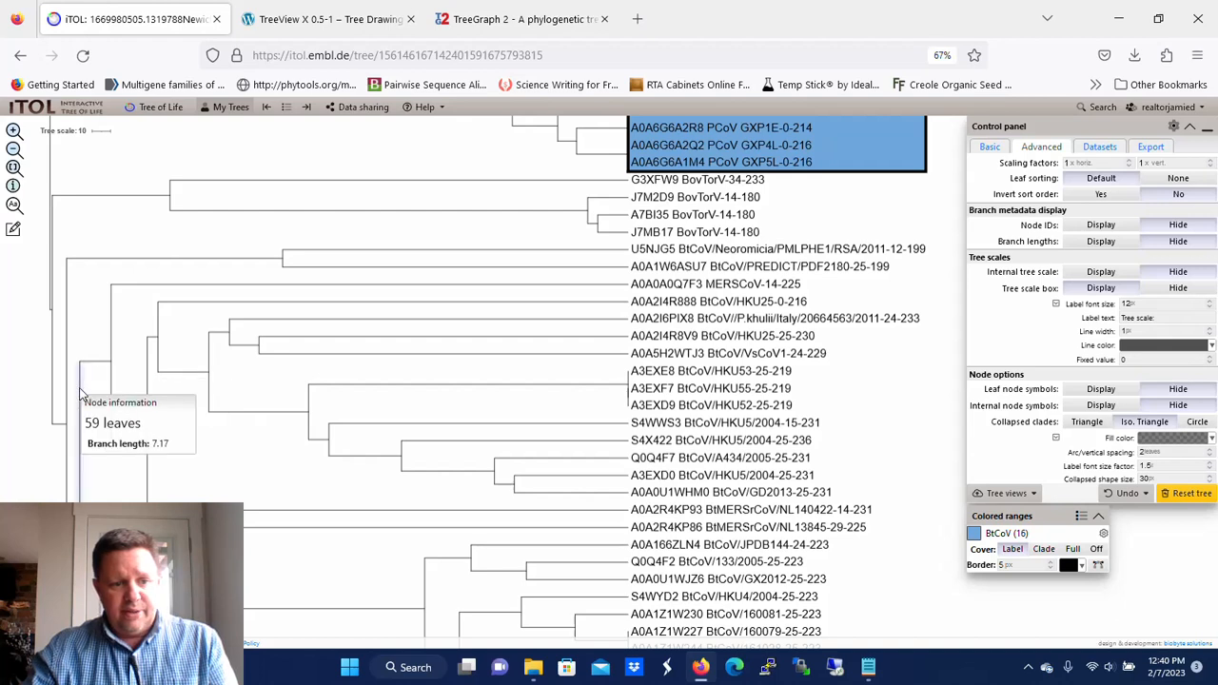
pyautogui.moveTo(147, 357)
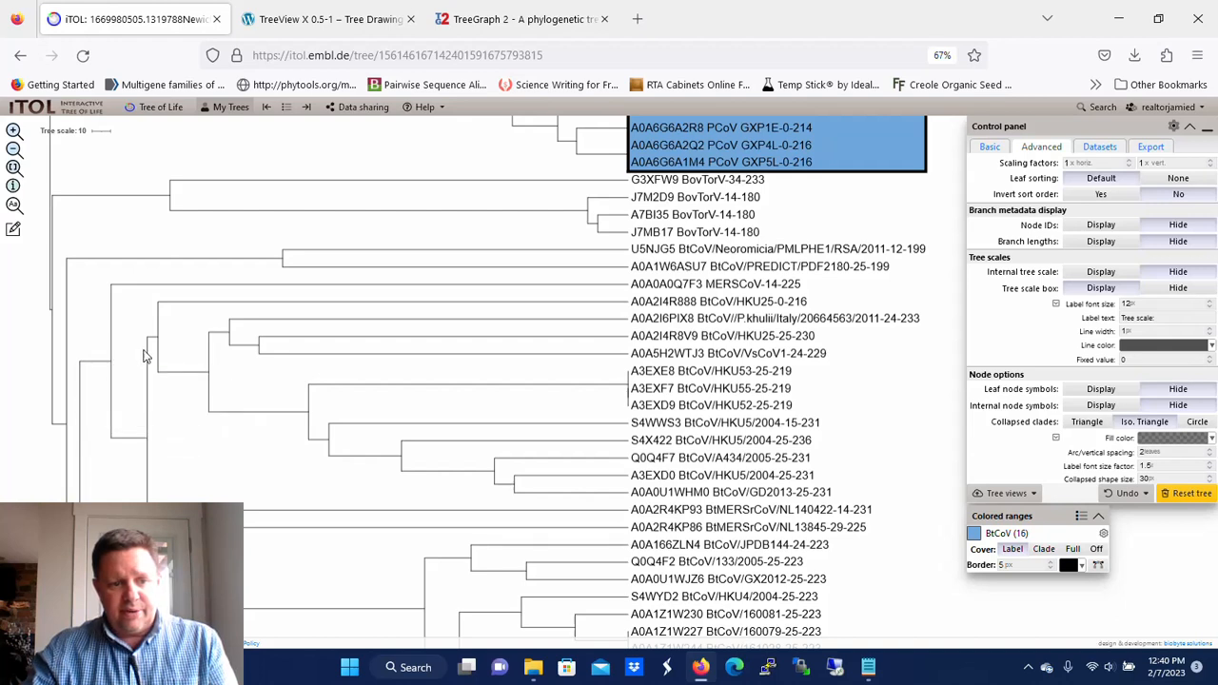
pyautogui.moveTo(150, 360)
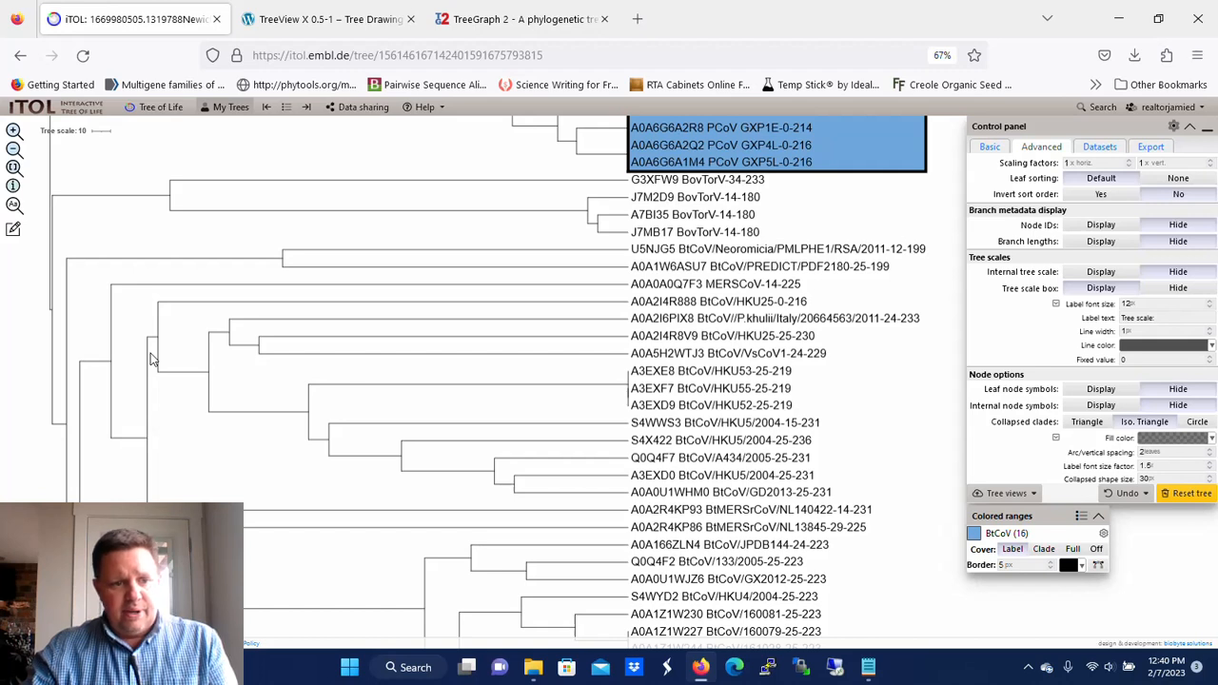
# Open the clade options menu for the 28-leaf node at A0A2I4R888
pyautogui.rightClick(153, 361)
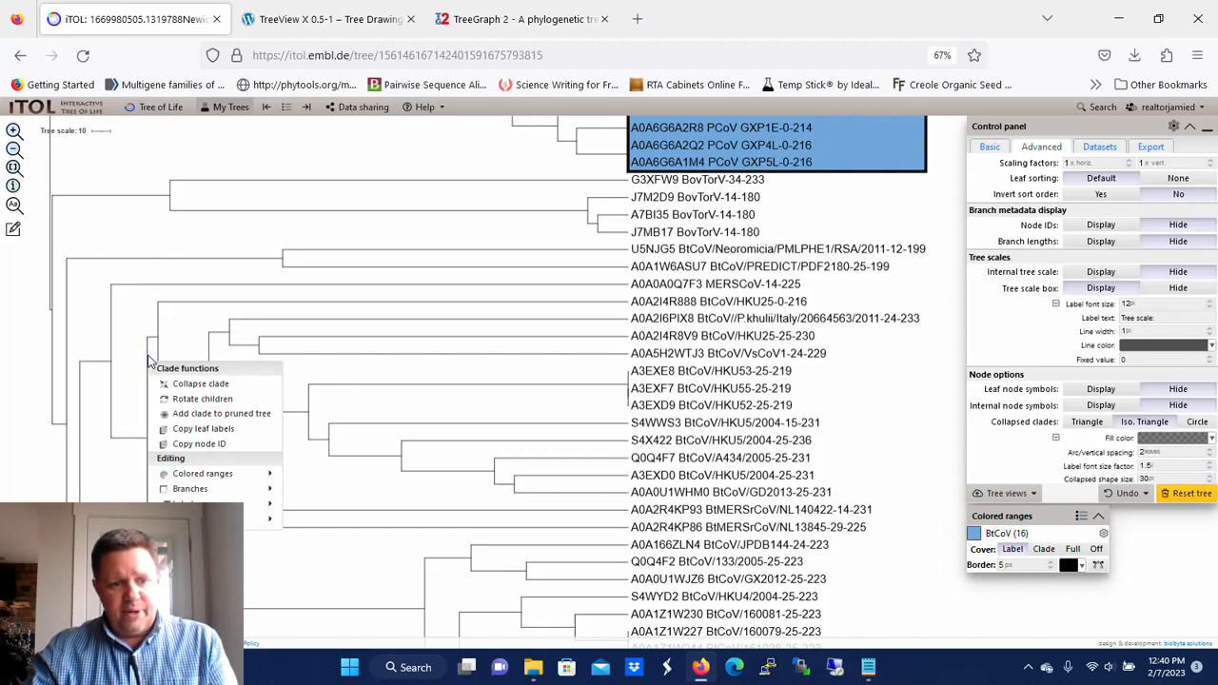
pyautogui.moveTo(202, 473)
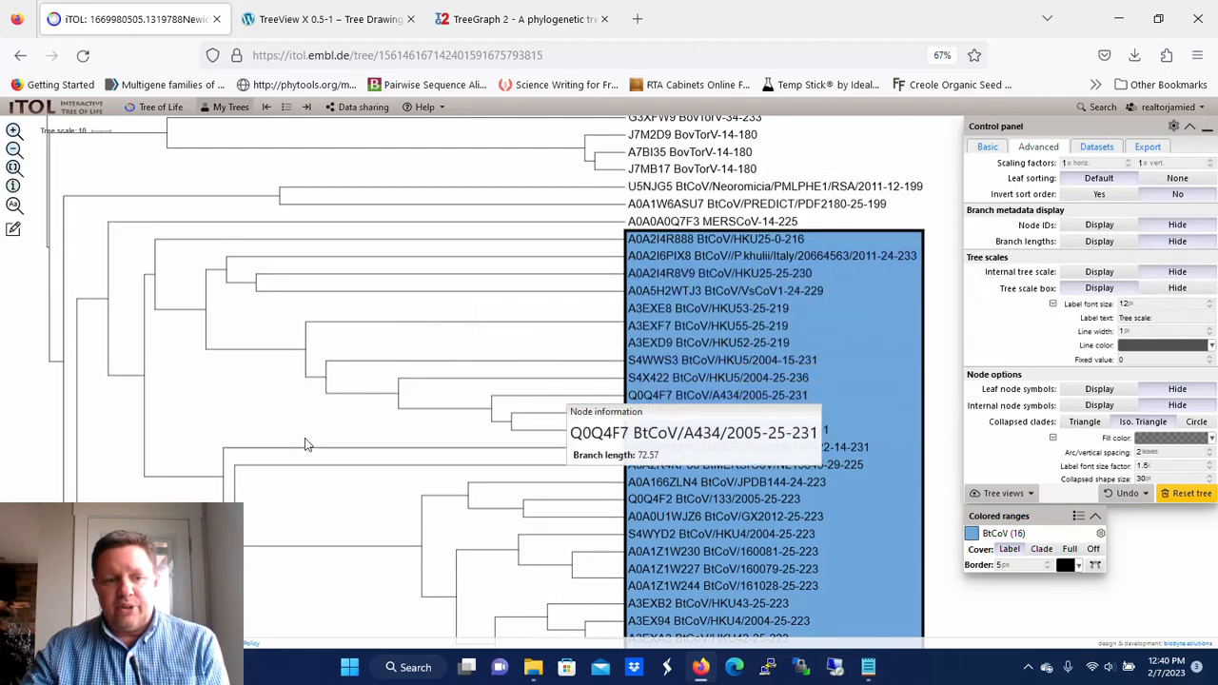
pyautogui.moveTo(147, 352)
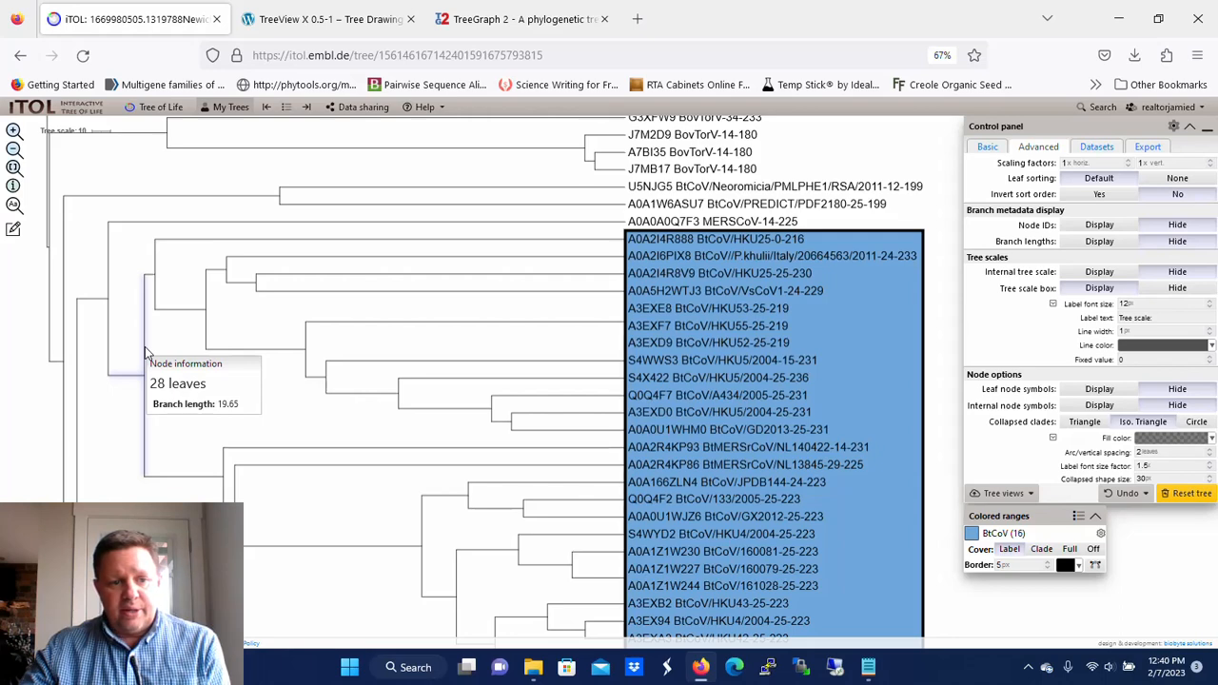
# Edit the 28-leaf clade node's label to 'BtCoV2 (28)'
pyautogui.rightClick(147, 357)
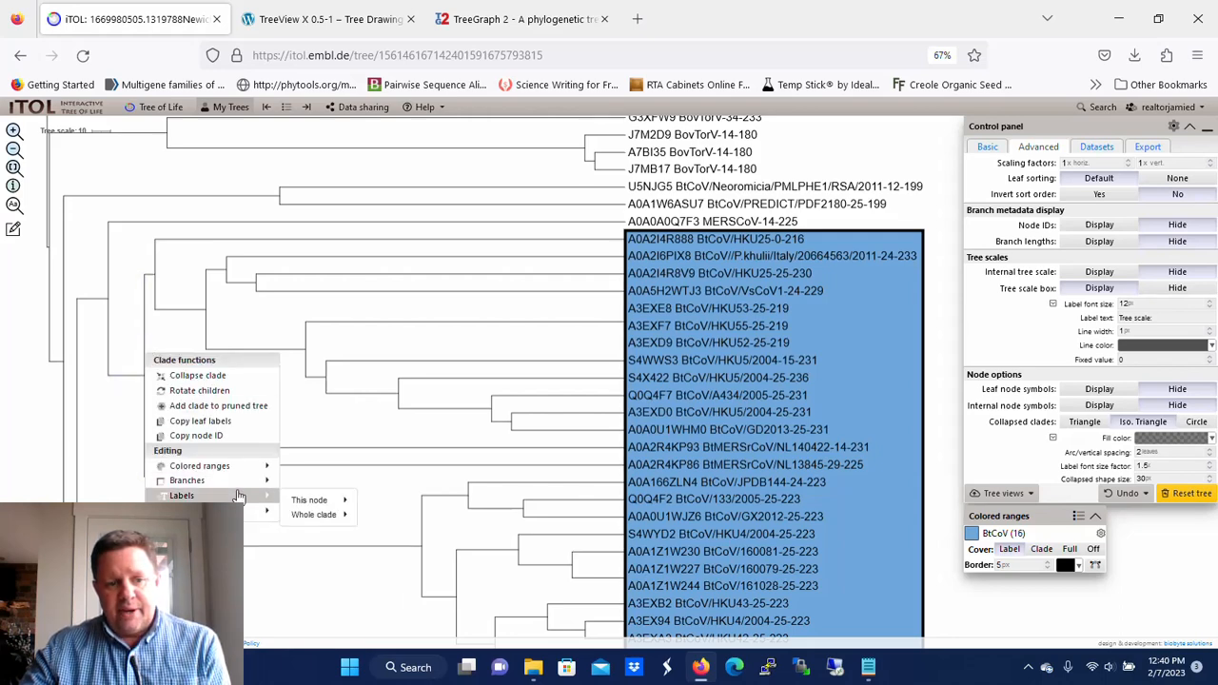
pyautogui.click(309, 500)
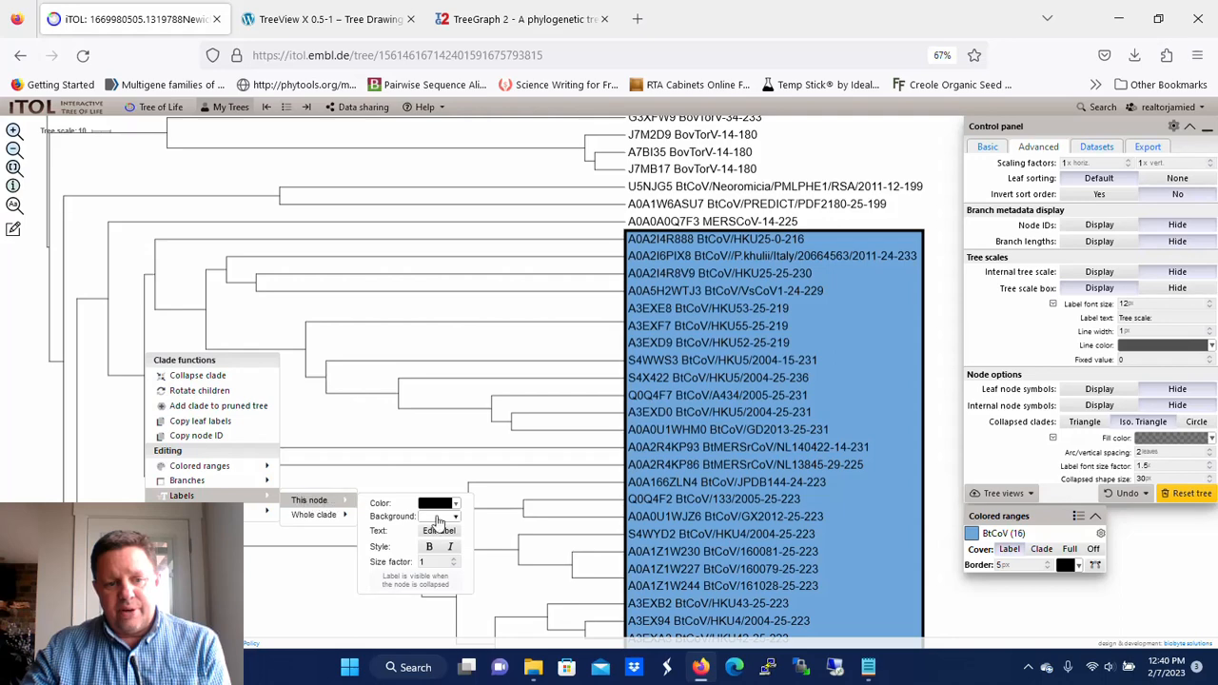
pyautogui.click(439, 530)
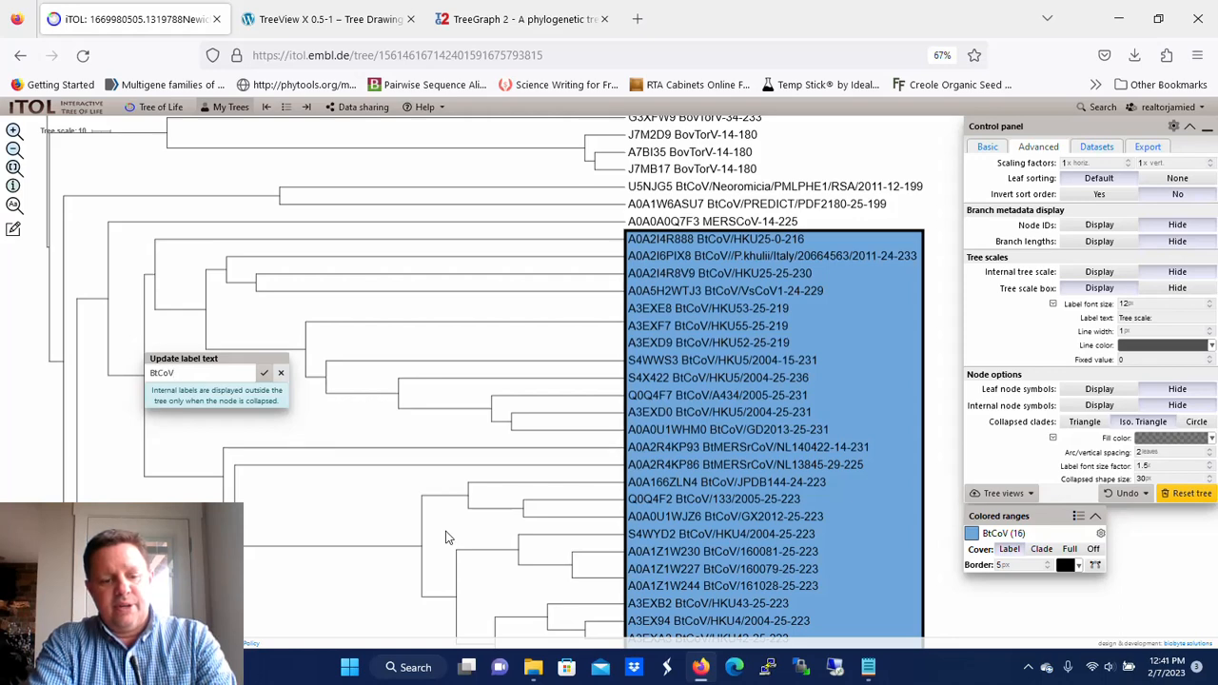
pyautogui.write('2')
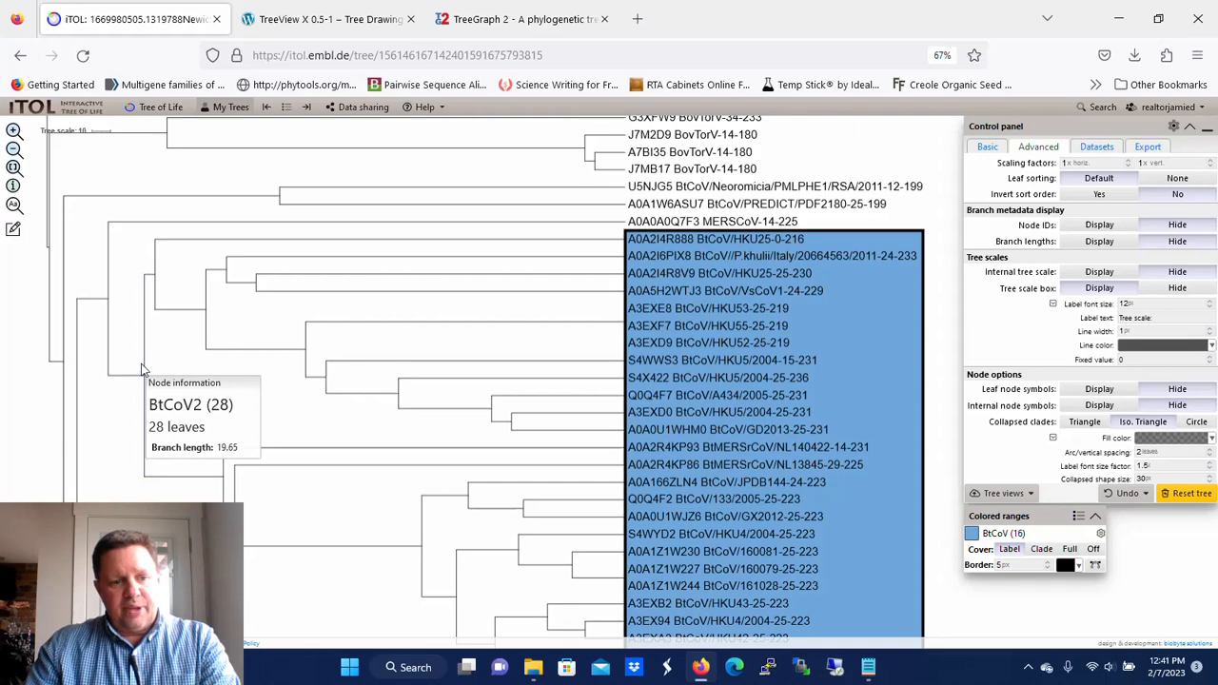
pyautogui.moveTo(169, 354)
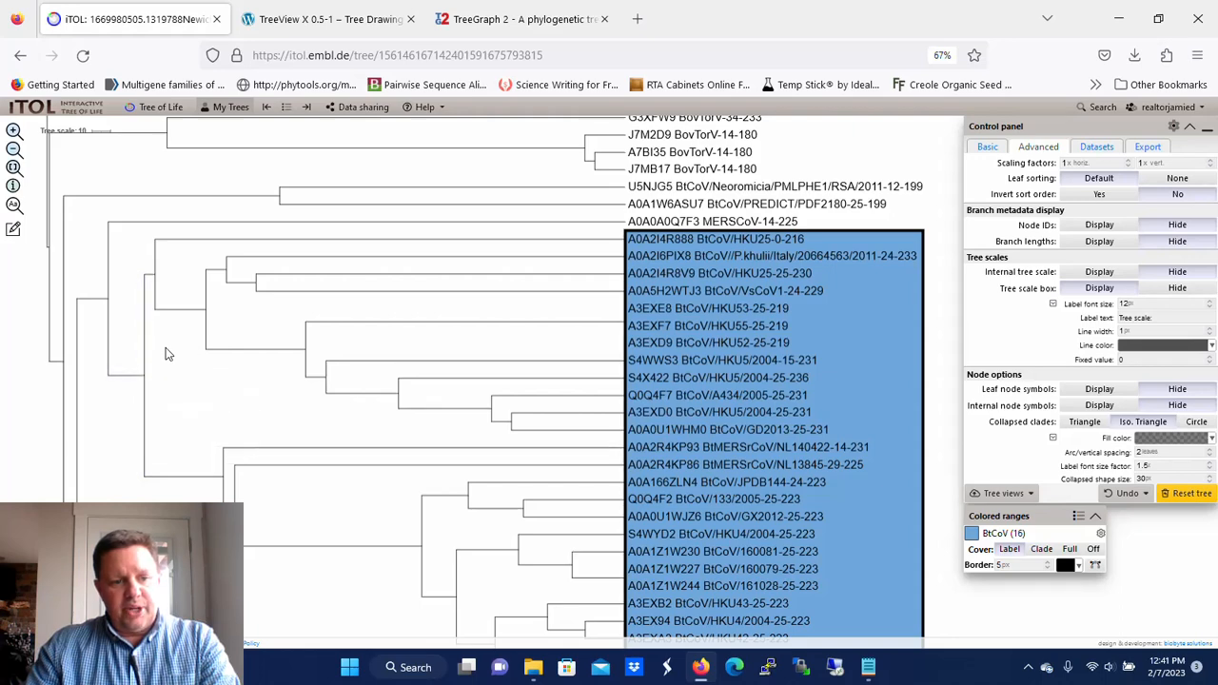
pyautogui.moveTo(148, 367)
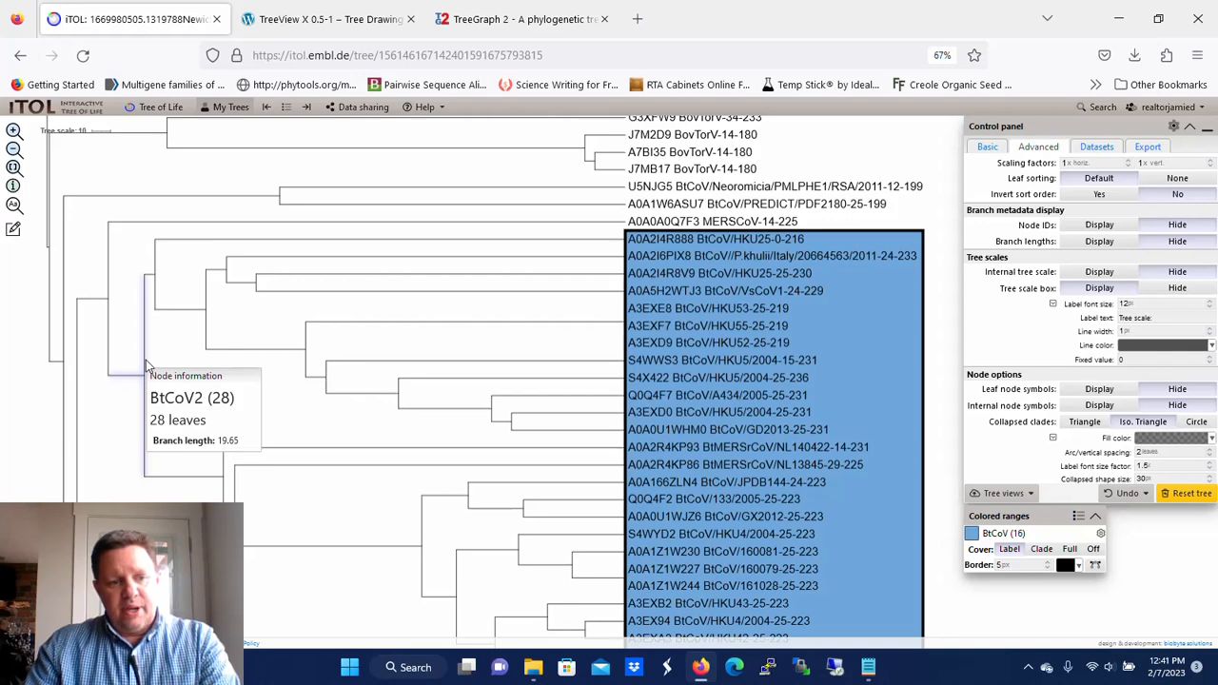
# Collapse the BtCoV2 node's 28 leaves into one triangle
pyautogui.rightClick(148, 367)
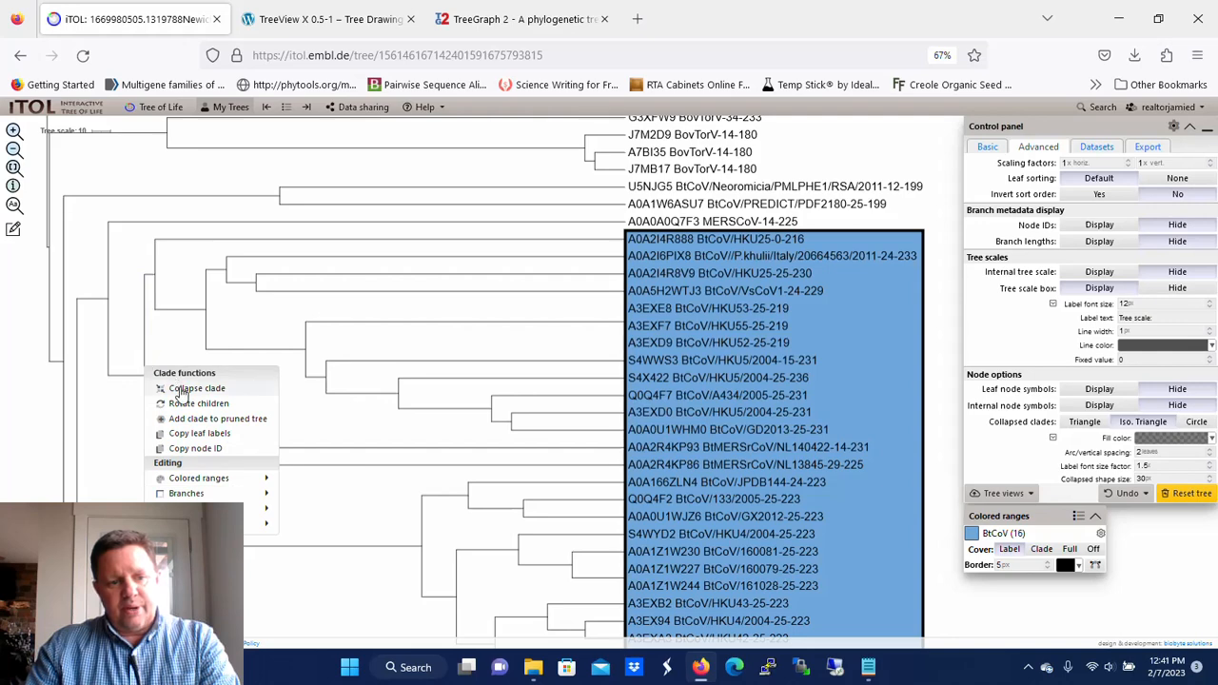
pyautogui.click(197, 389)
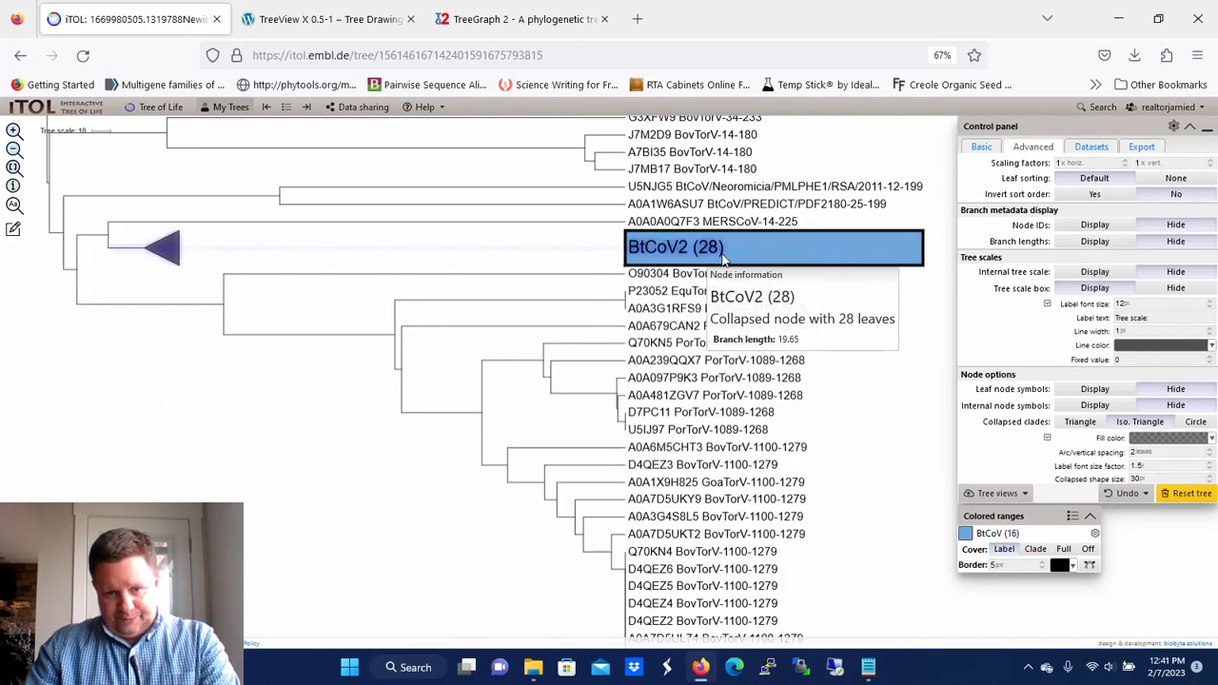
pyautogui.moveTo(690, 259)
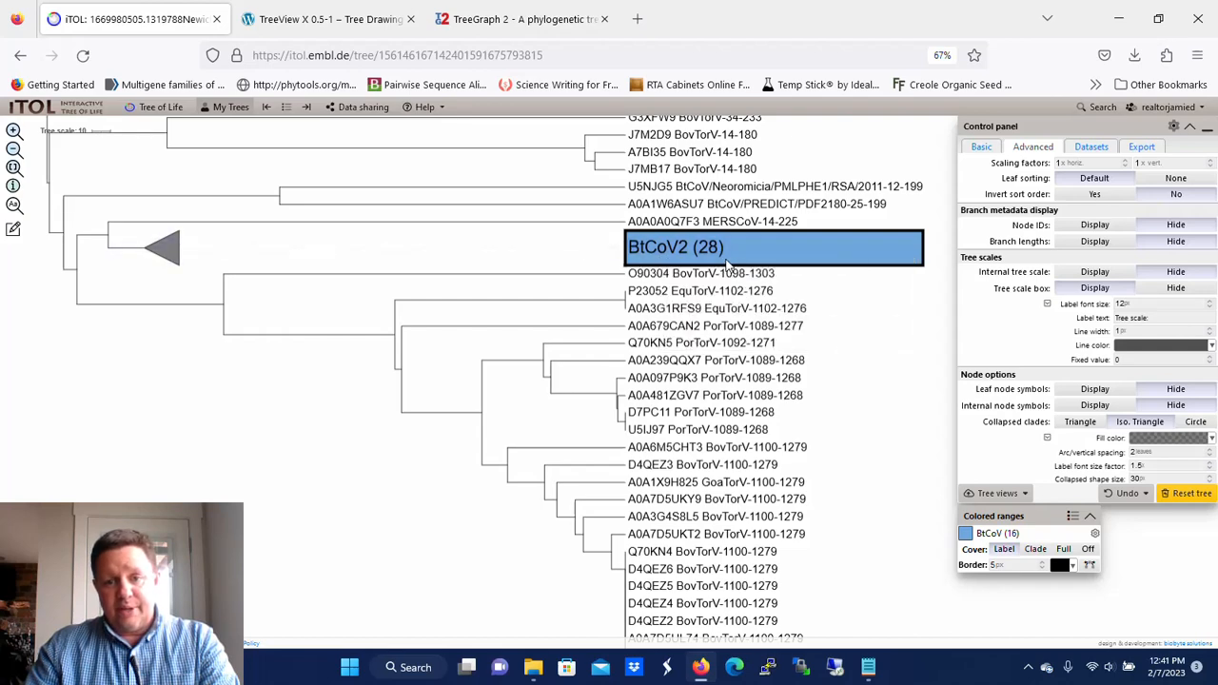
pyautogui.moveTo(275, 441)
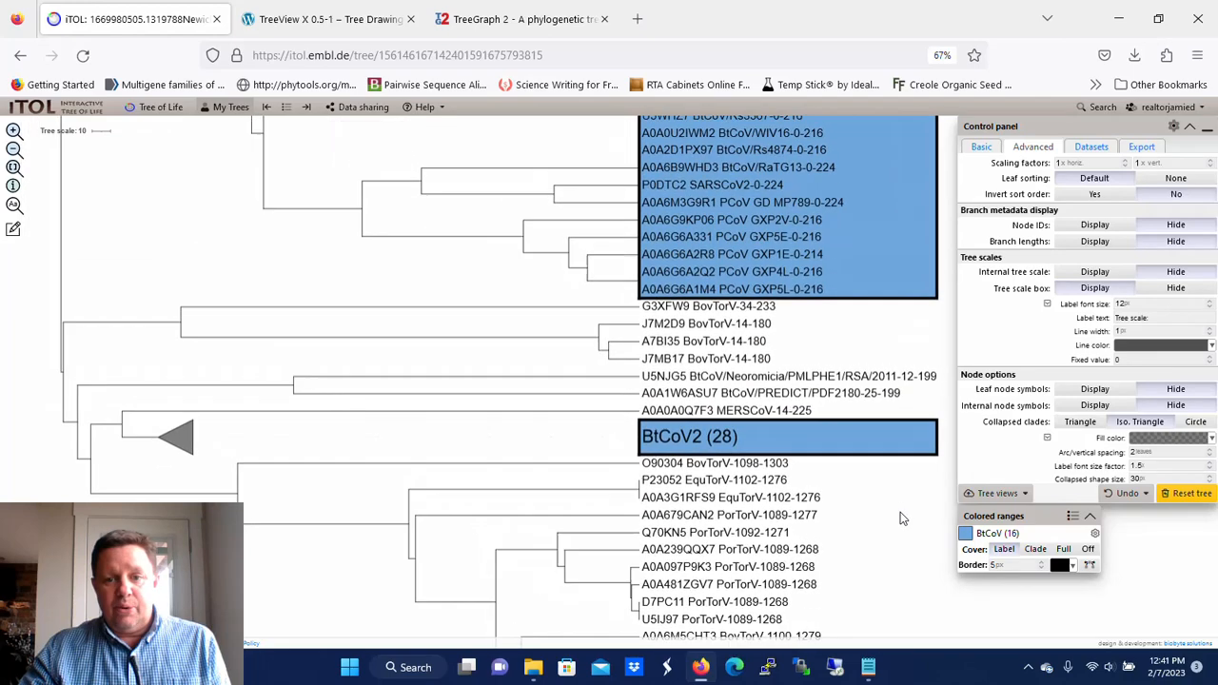
pyautogui.moveTo(863, 486)
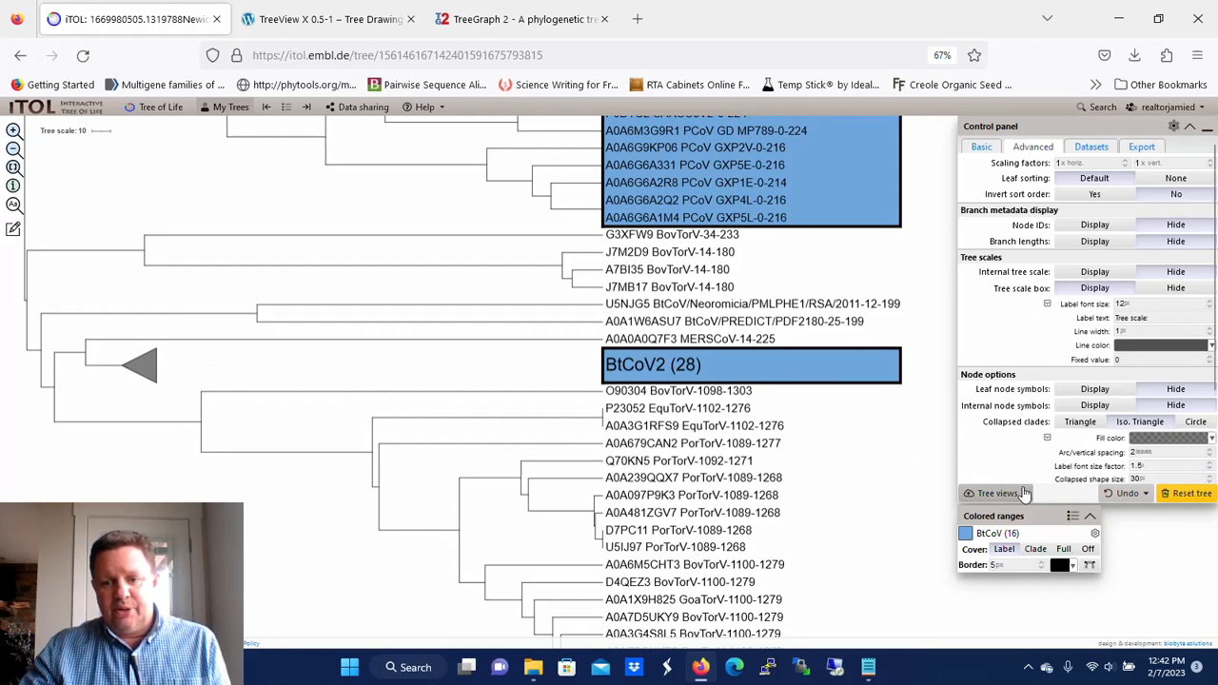
# Save the current collapsed, shaded tree view as this tree's default
pyautogui.click(996, 493)
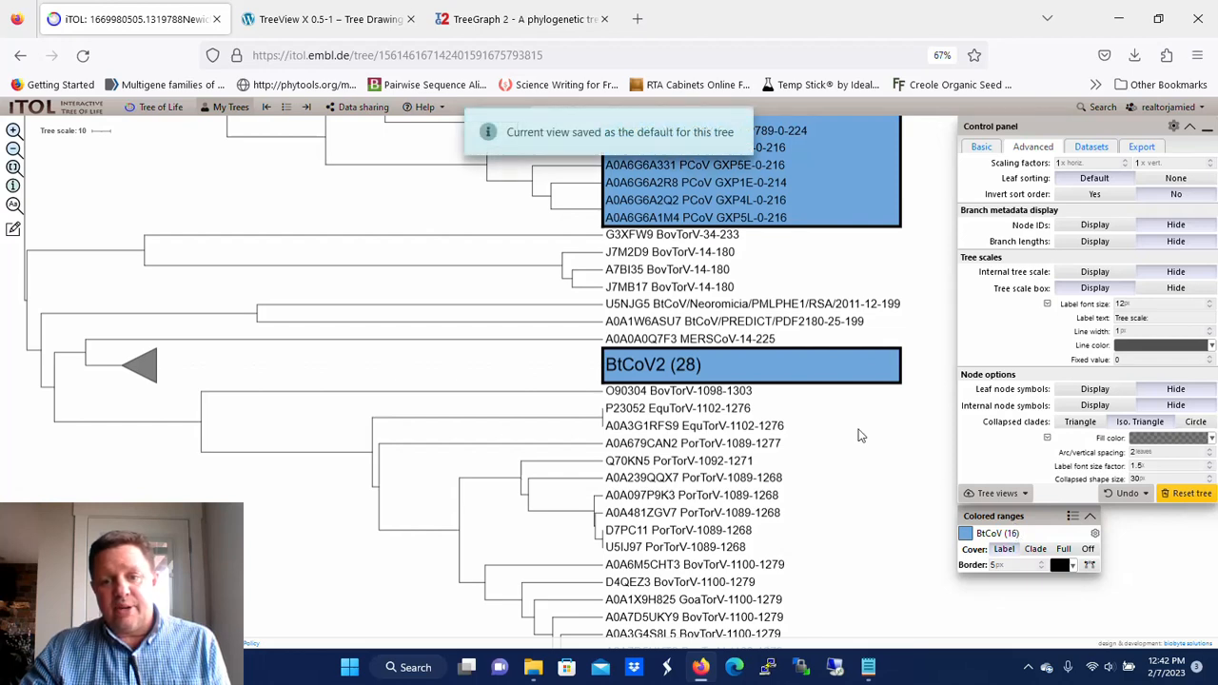
pyautogui.moveTo(878, 461)
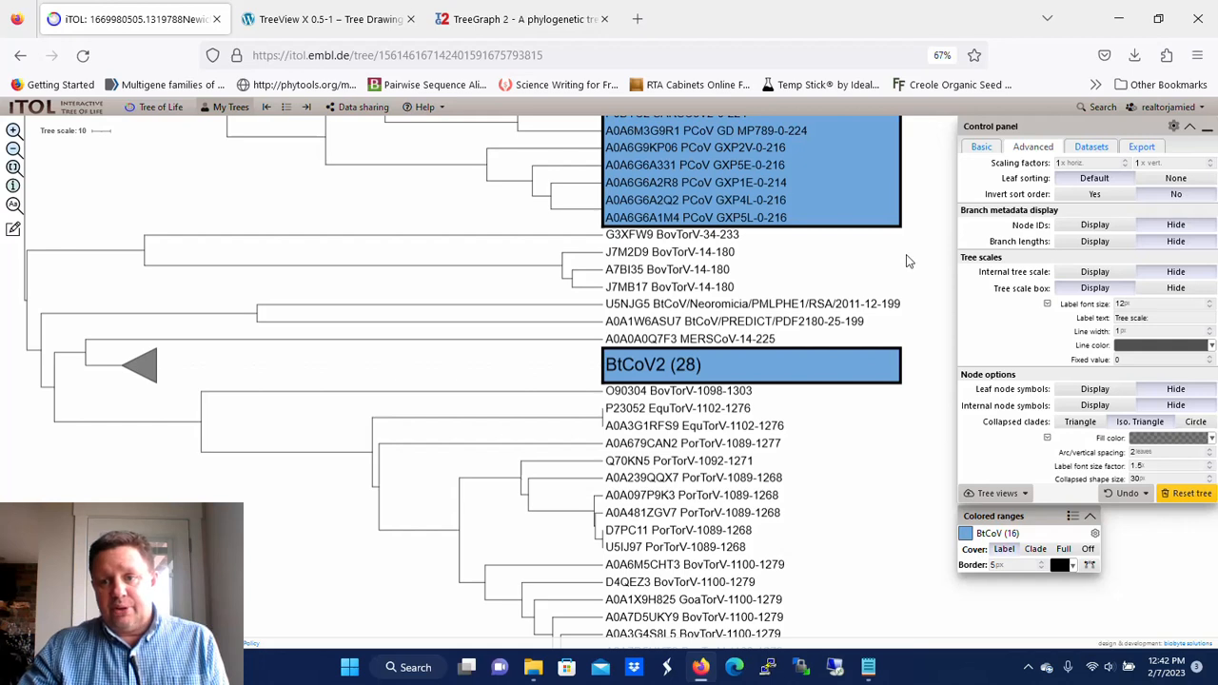
# Switch the tree to circular mode with 210° rotation, 350° arc and 50px labels
pyautogui.click(982, 147)
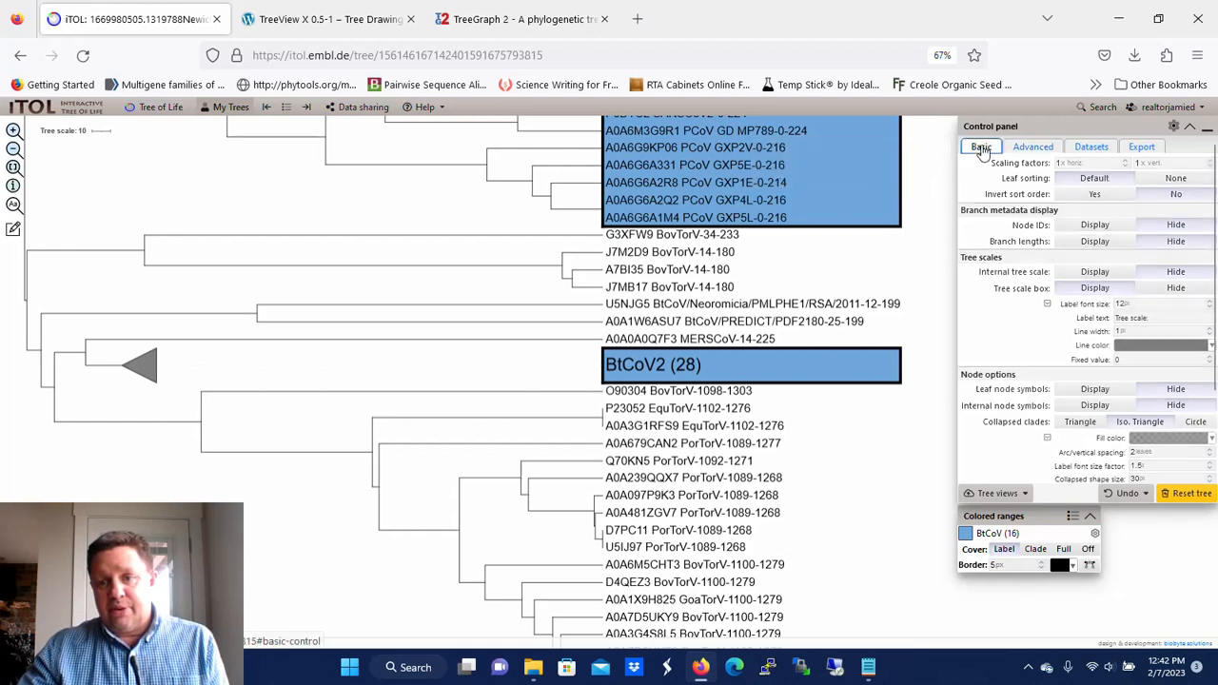
pyautogui.click(1030, 146)
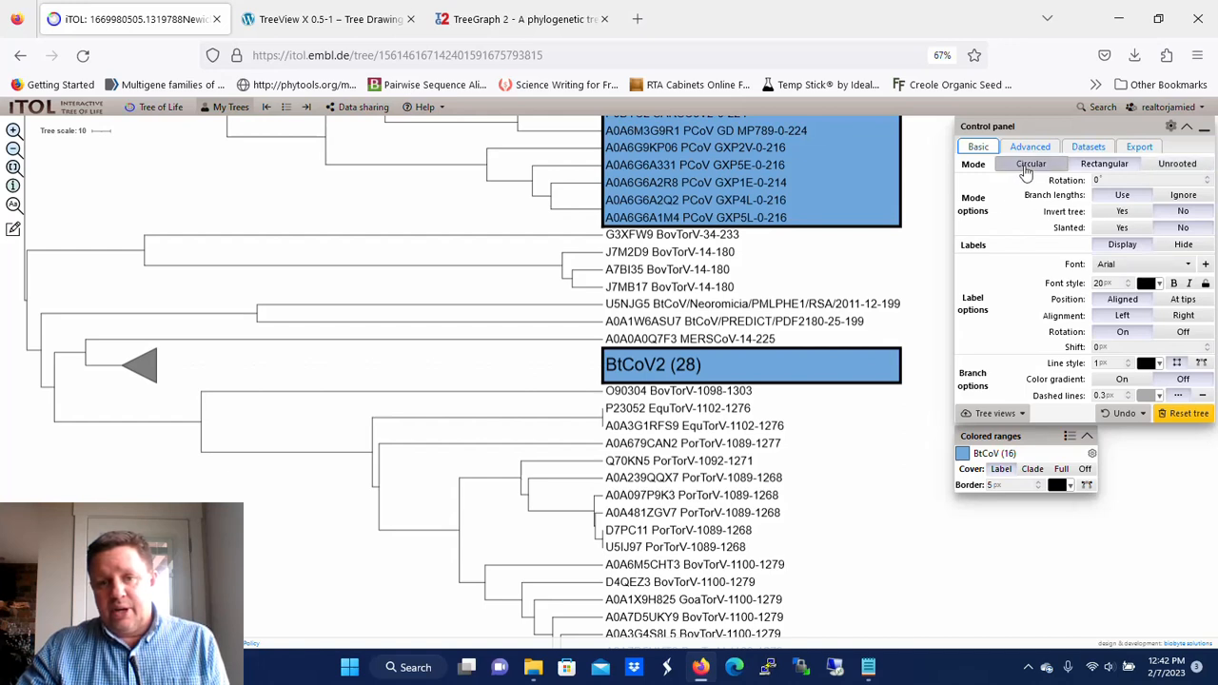
pyautogui.moveTo(1029, 172)
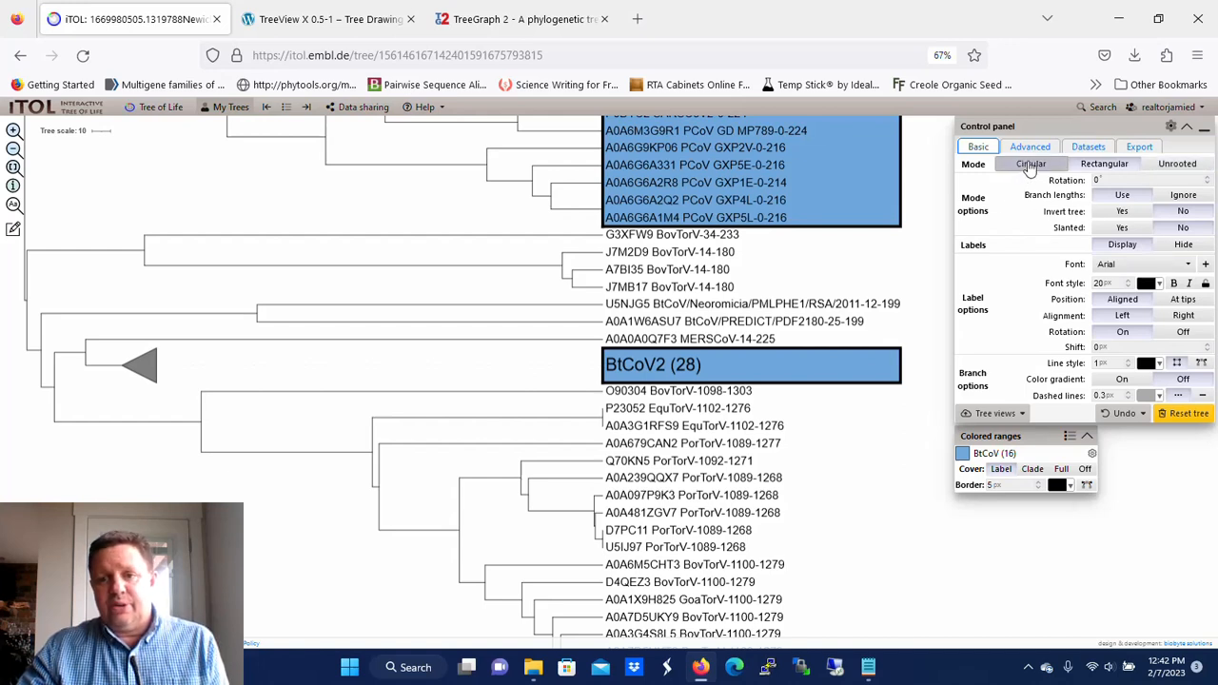
pyautogui.click(1031, 163)
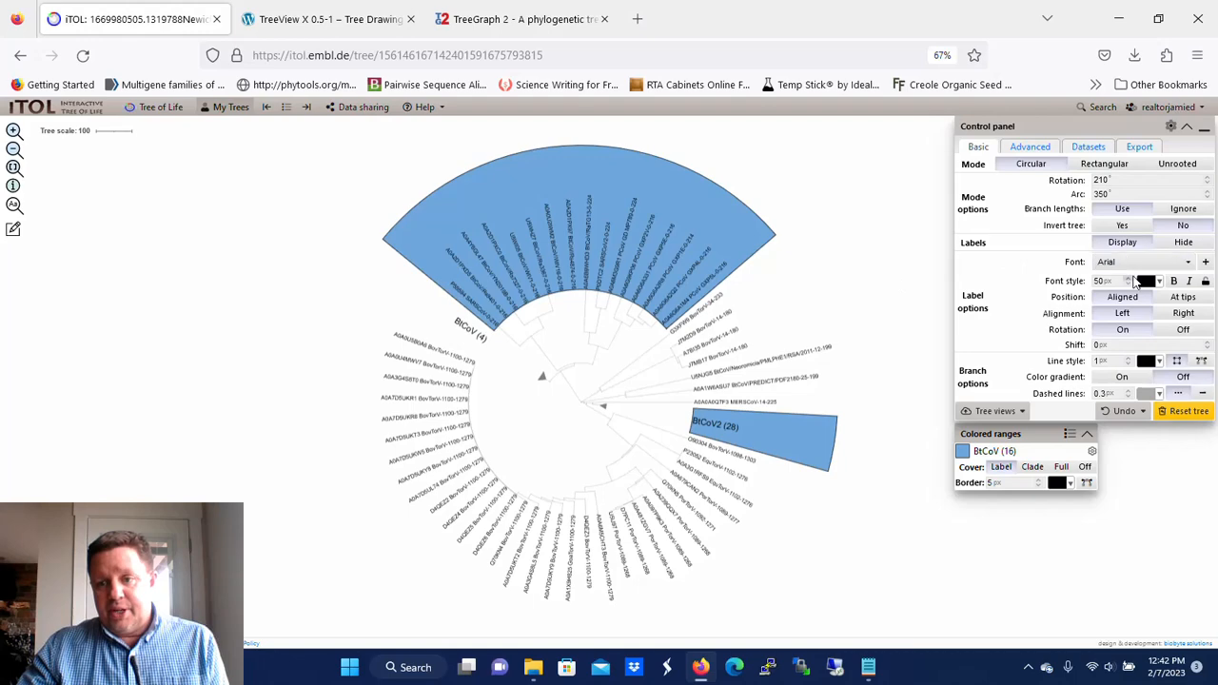
# Raise leaf label size to 65px and branch line width to 3.5px
pyautogui.click(1160, 277)
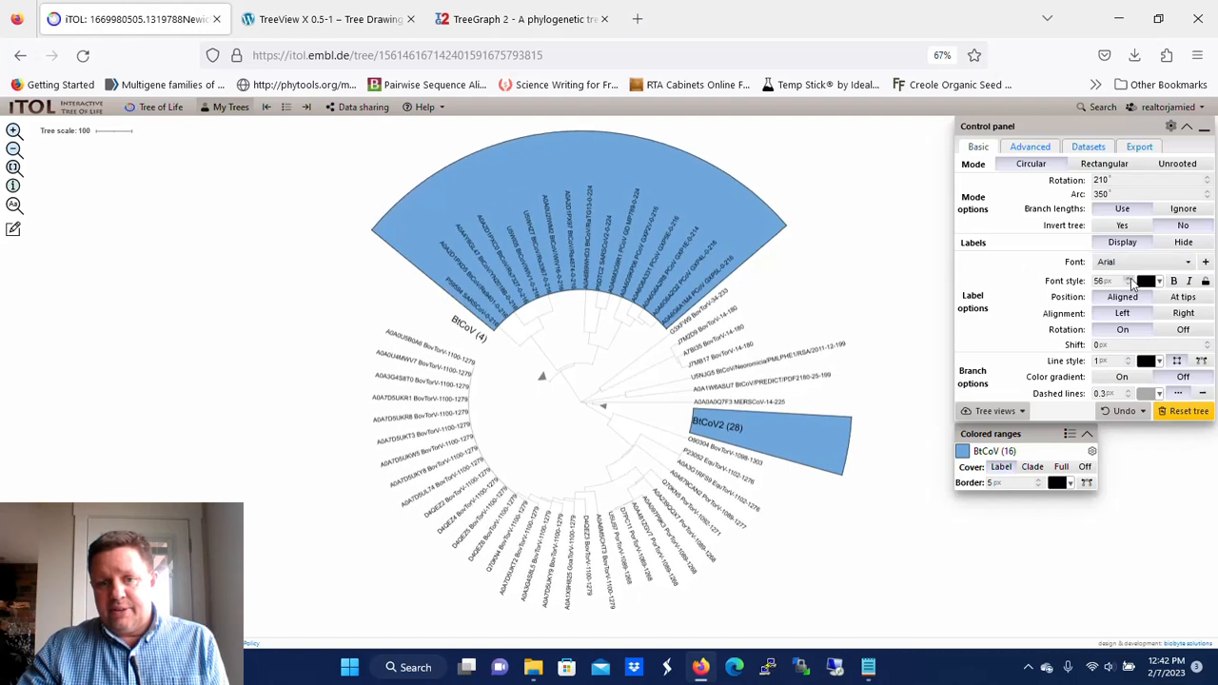
pyautogui.click(1151, 280)
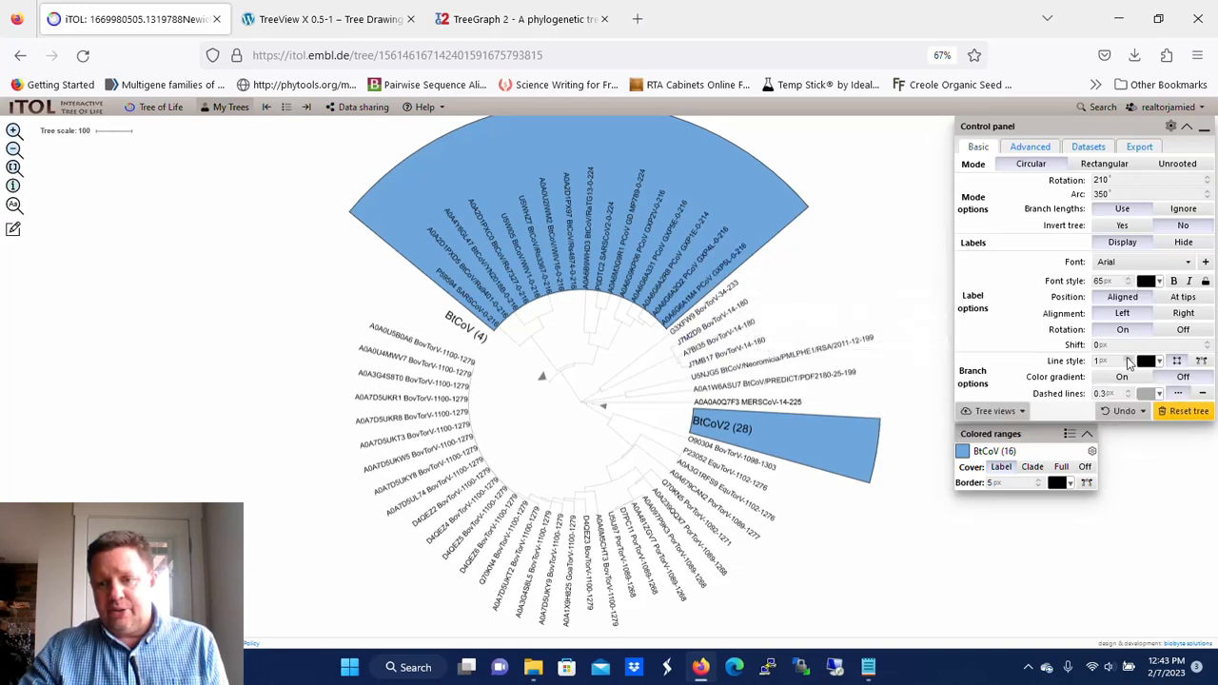
pyautogui.click(1158, 357)
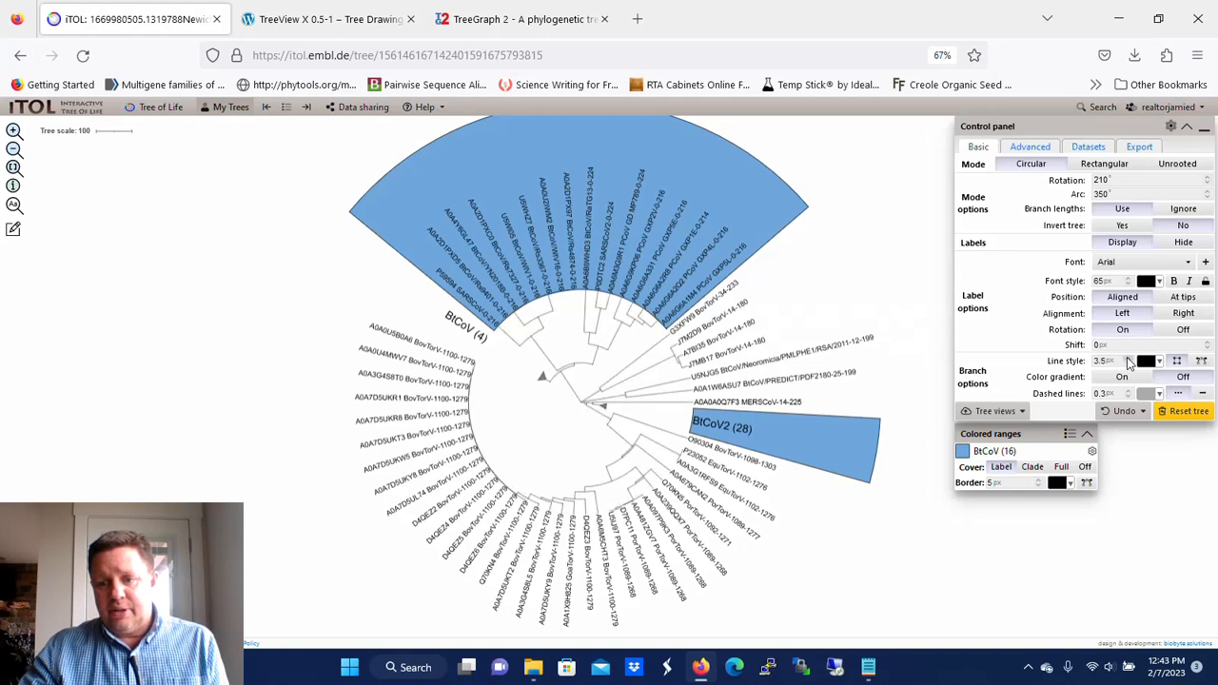